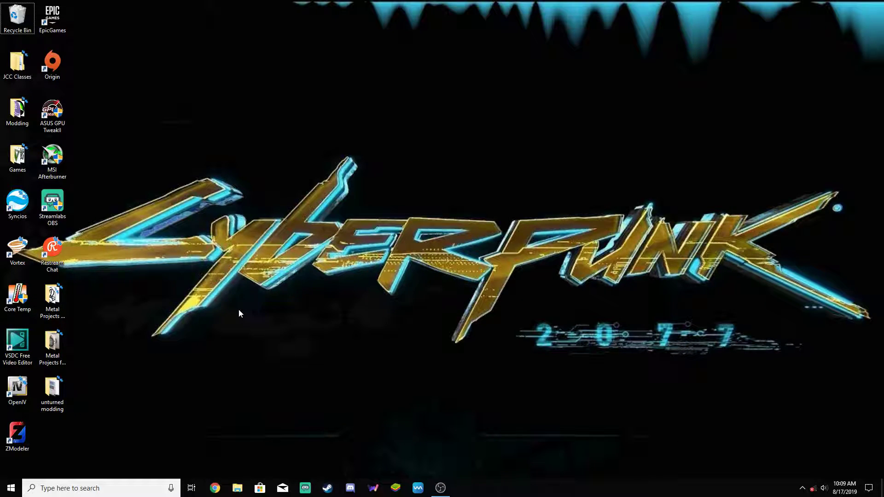
Launch OpenIV from its desktop shortcut so it shows the GTA V game folder
left_click(18, 389)
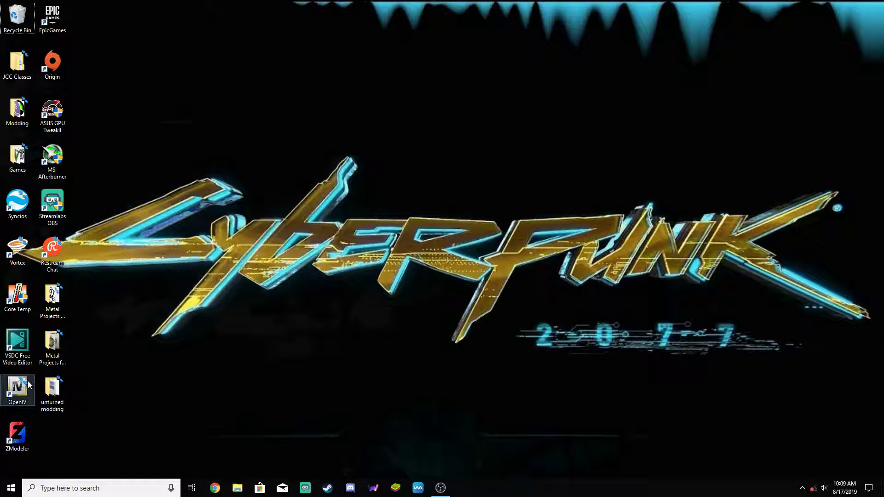
double_click(18, 388)
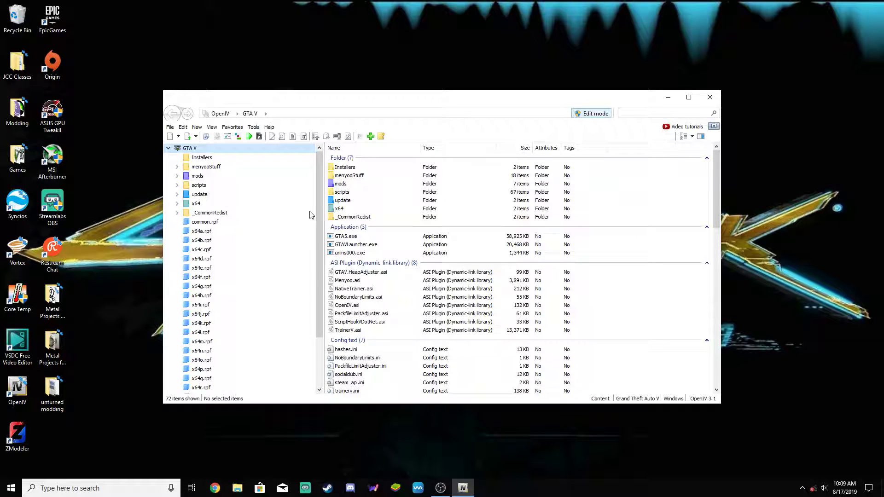
Create a new folder named econoline inside mods/update/x64/dlcpacks
double_click(197, 175)
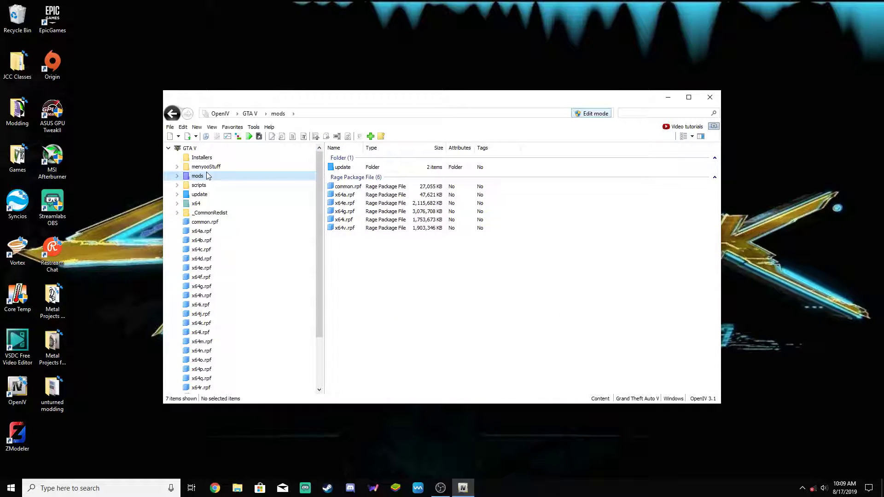
double_click(208, 185)
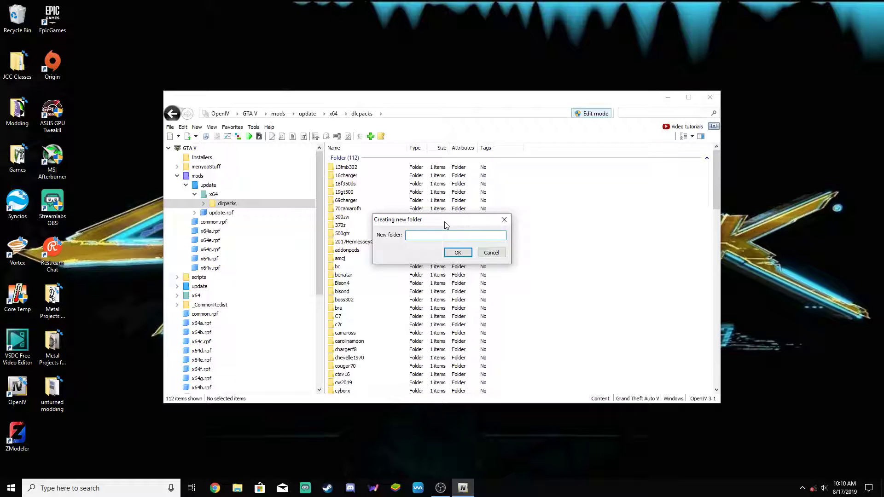
type("eco")
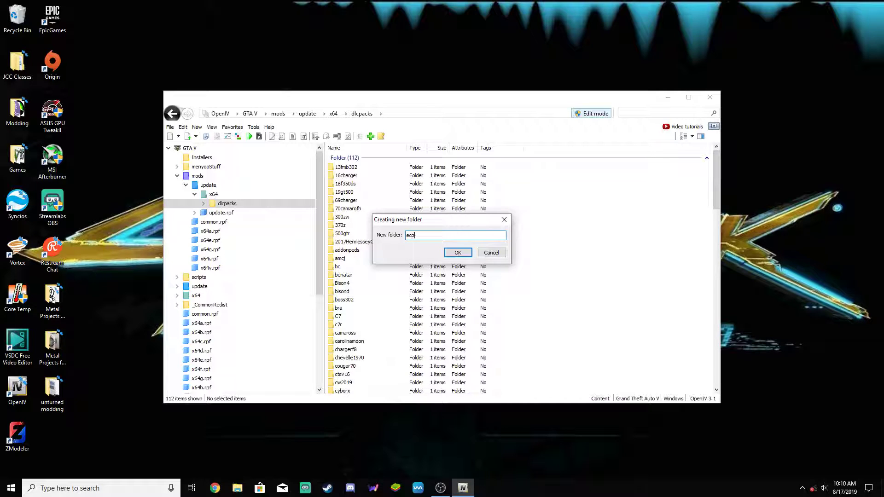
type("noline")
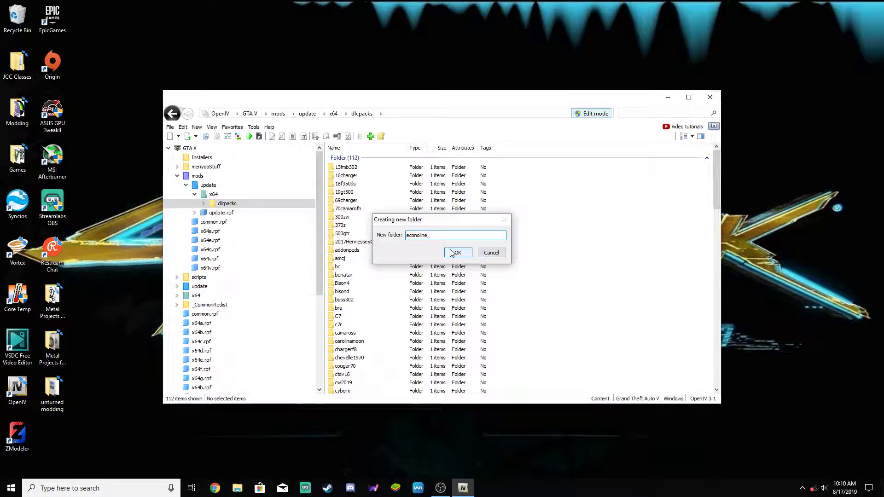
left_click(458, 252)
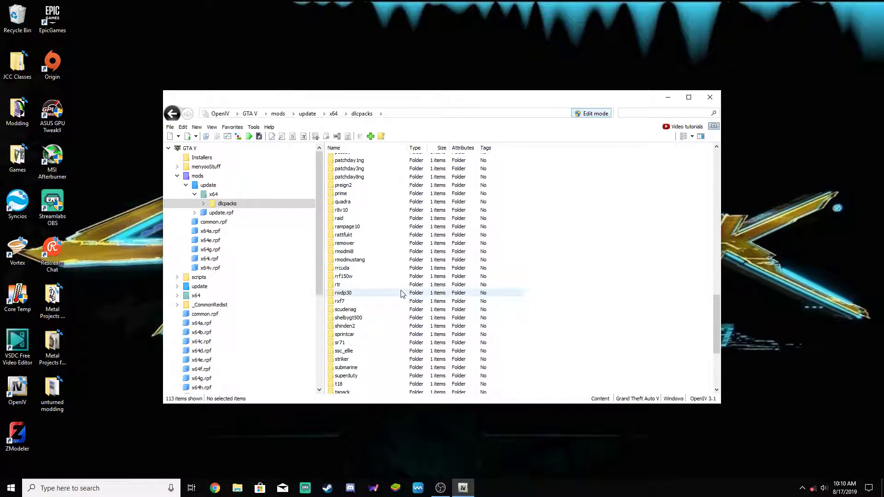
Start a new dlc archive in econoline and compare with the quadra pack's dlc.rpf
left_click(345, 377)
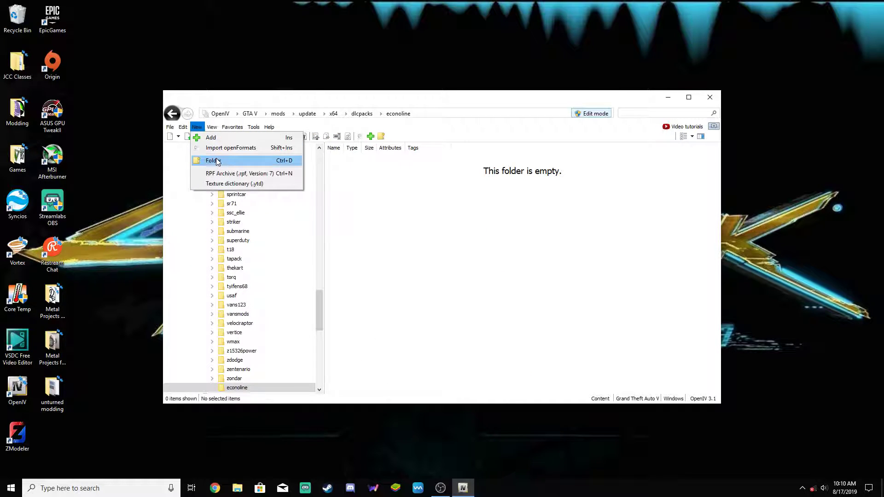
left_click(237, 174)
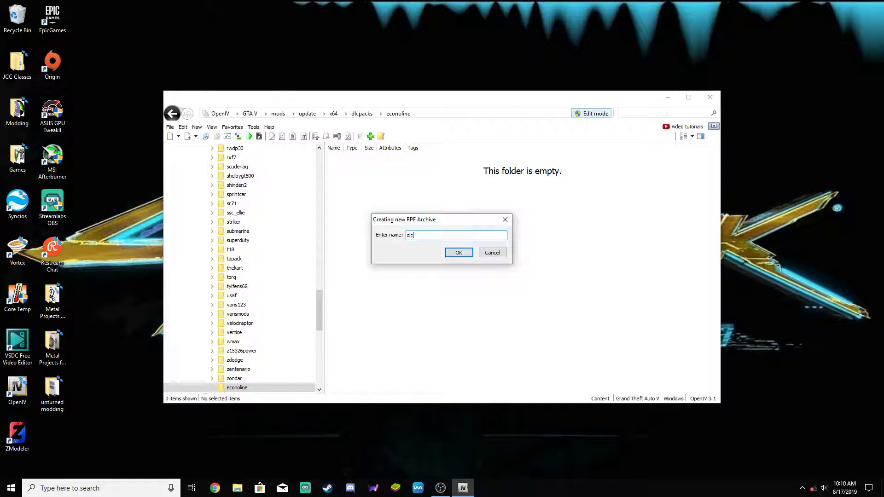
left_click(458, 253)
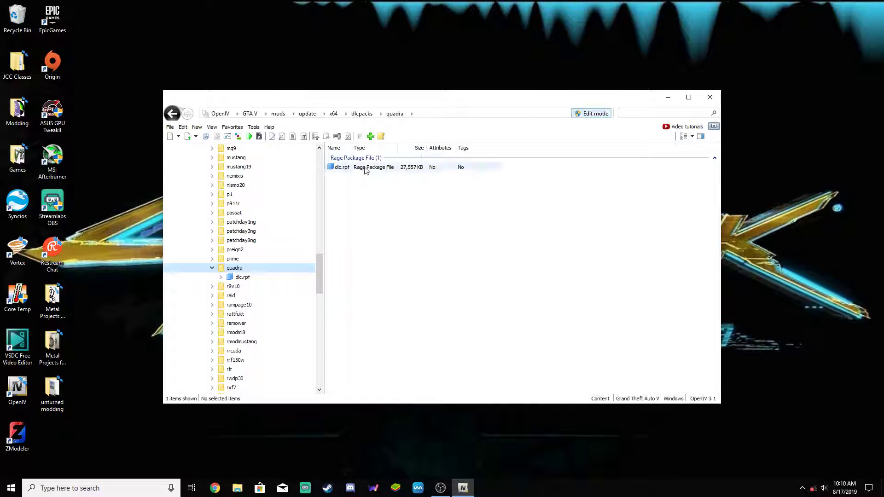
left_click(342, 166)
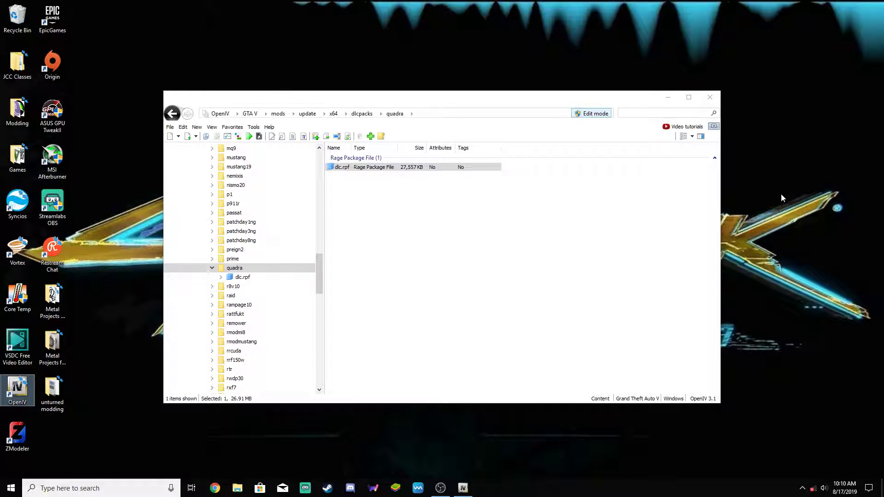
scroll("down", 3)
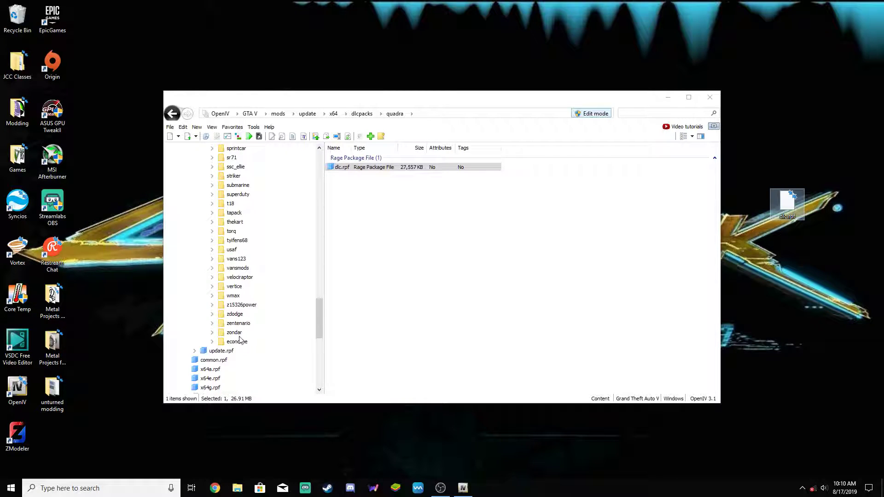
left_click(237, 341)
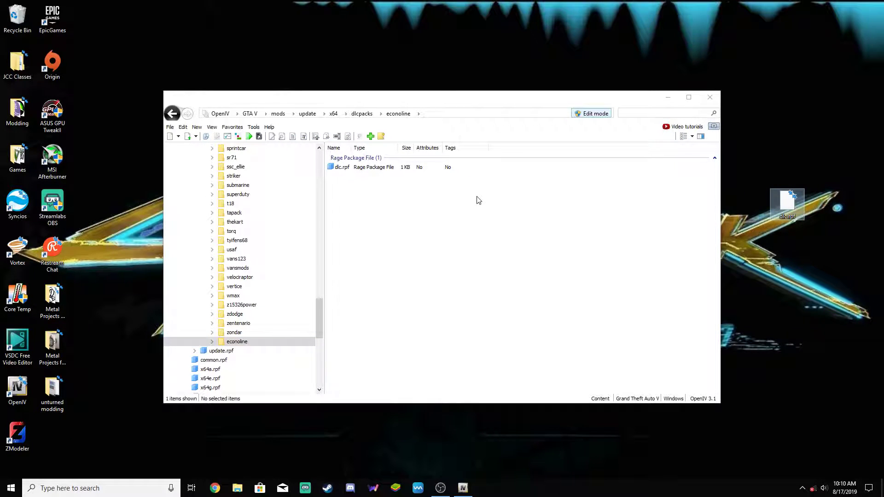
Inspect the copied archive's x64 folder, then create an empty RPF archive named dlc in econoline
double_click(343, 167)
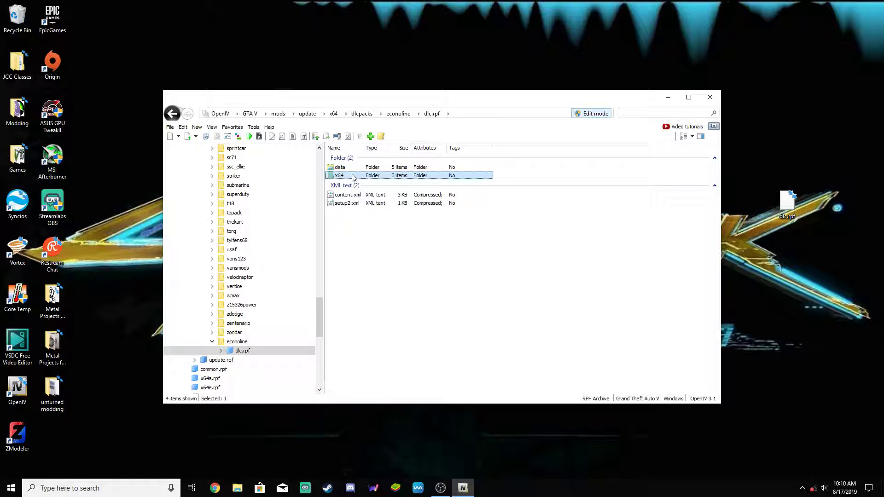
double_click(339, 175)
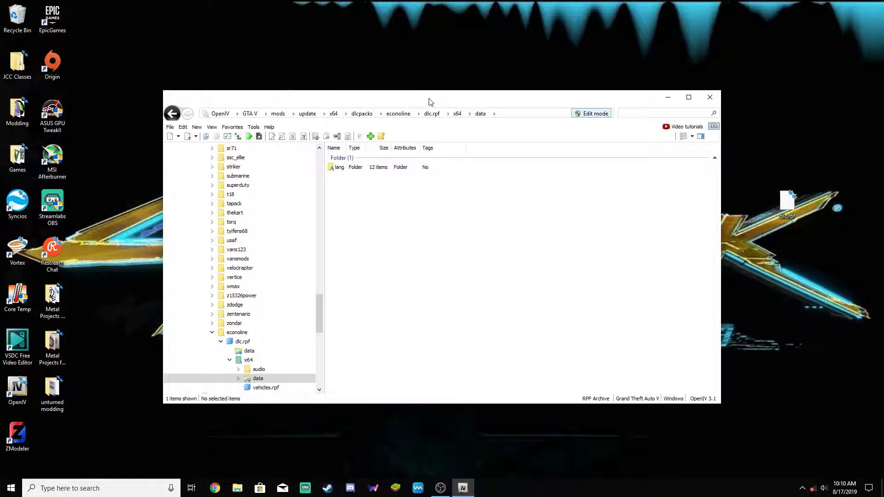
right_click(342, 167)
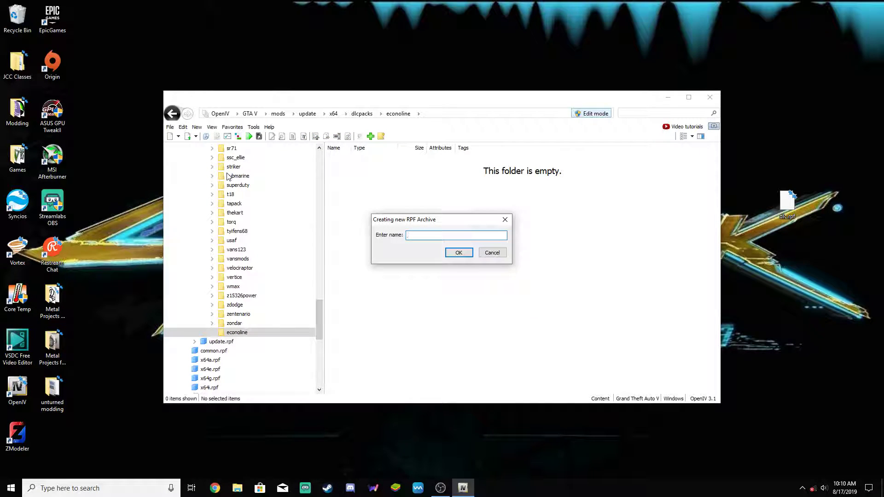
type("dlc")
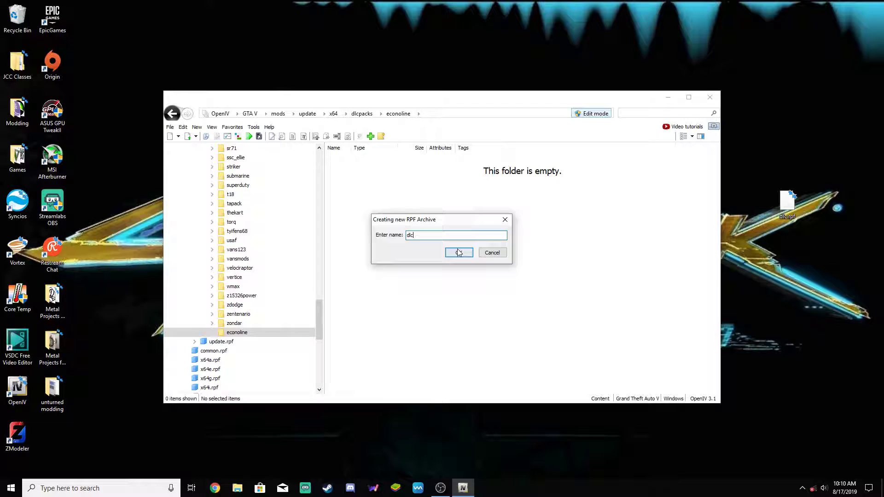
left_click(459, 253)
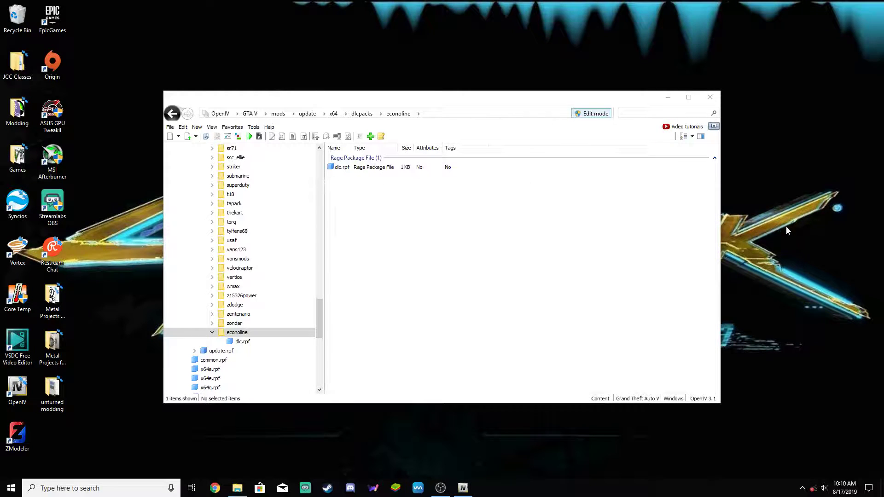
Inside the new dlc.rpf, create the x64 and common folders
double_click(343, 167)
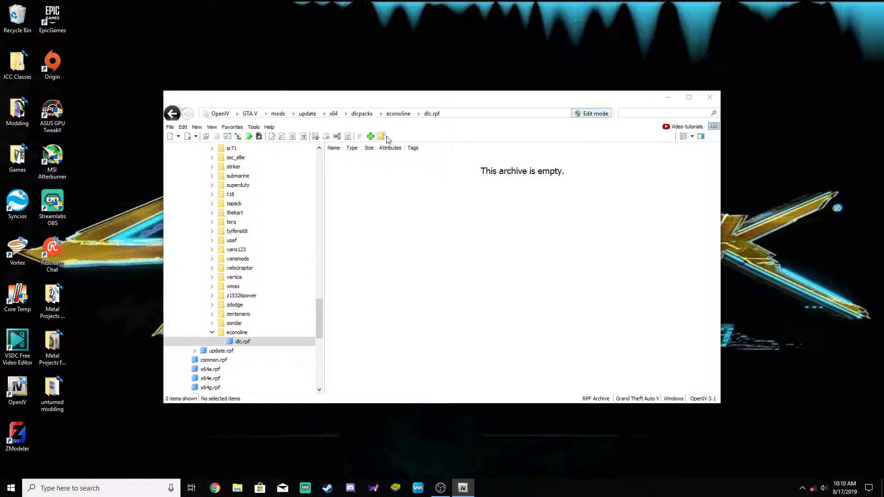
left_click(371, 136)
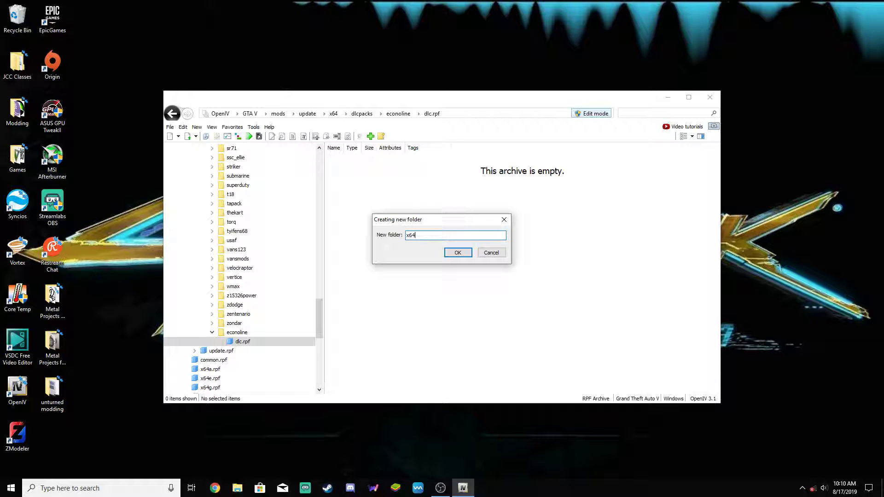
left_click(458, 253)
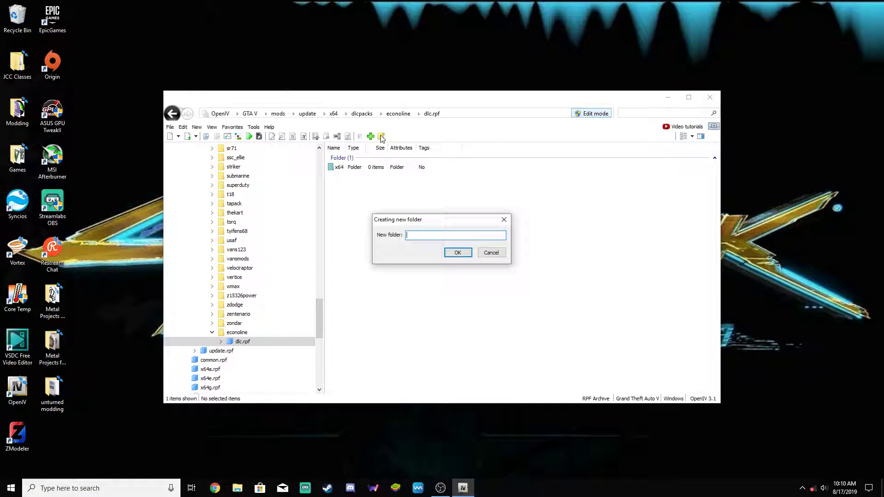
type("common")
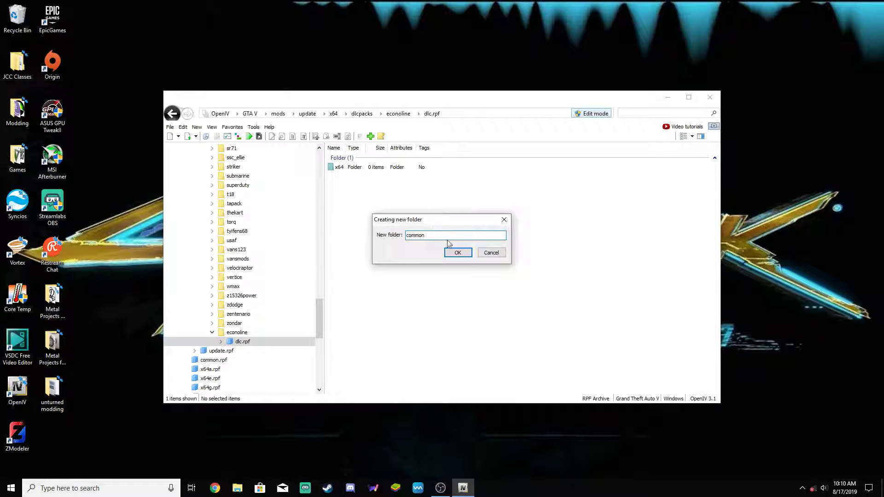
left_click(458, 252)
type("data")
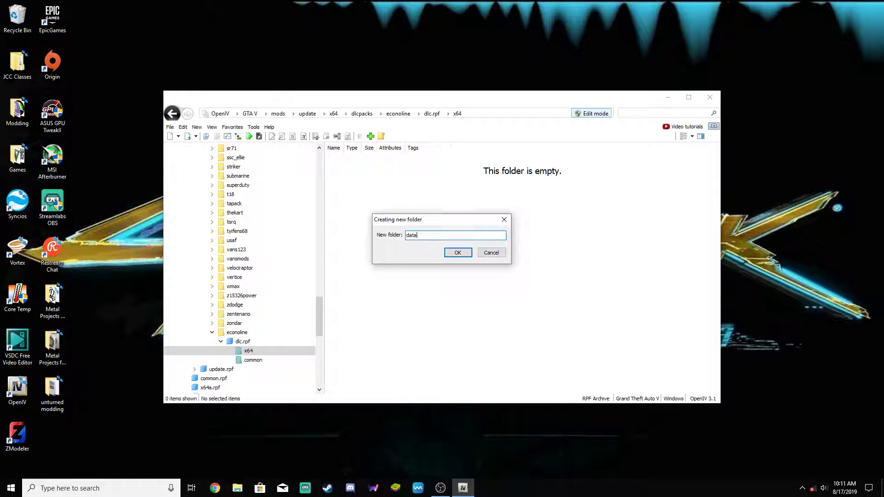
Create data/lang under x64 and an empty data folder under common, then view it
left_click(458, 253)
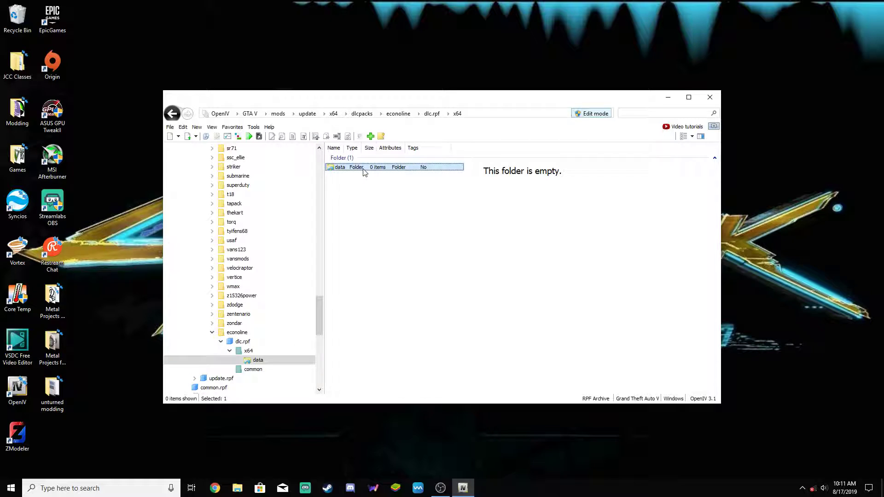
type("lang")
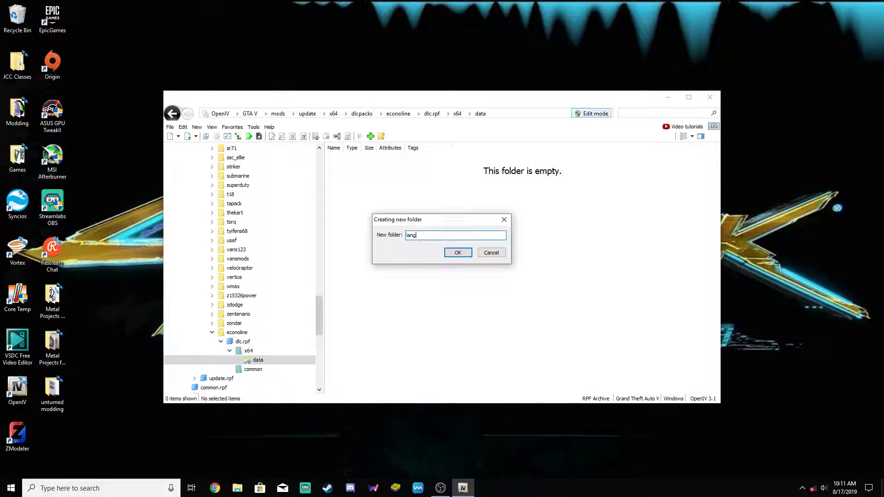
left_click(458, 252)
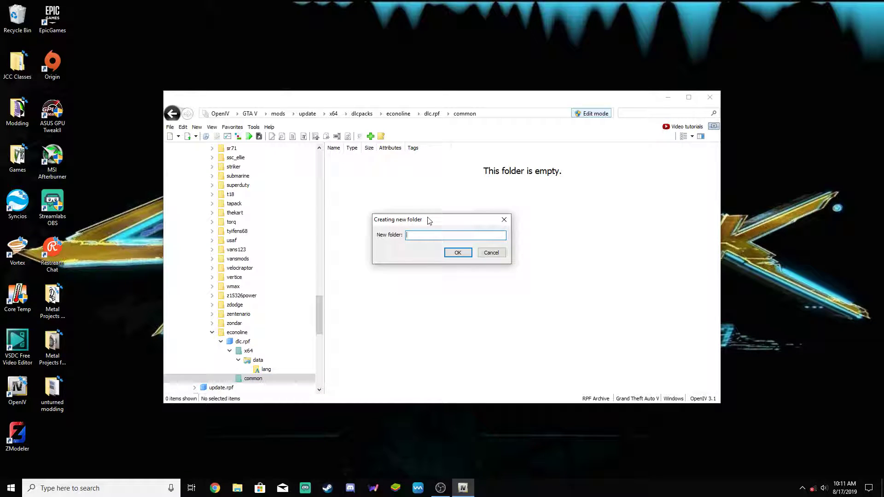
type("data")
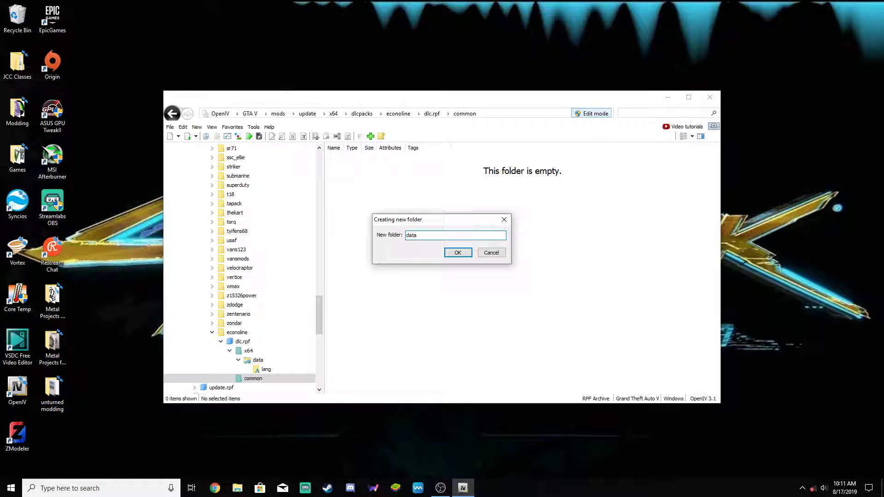
left_click(458, 252)
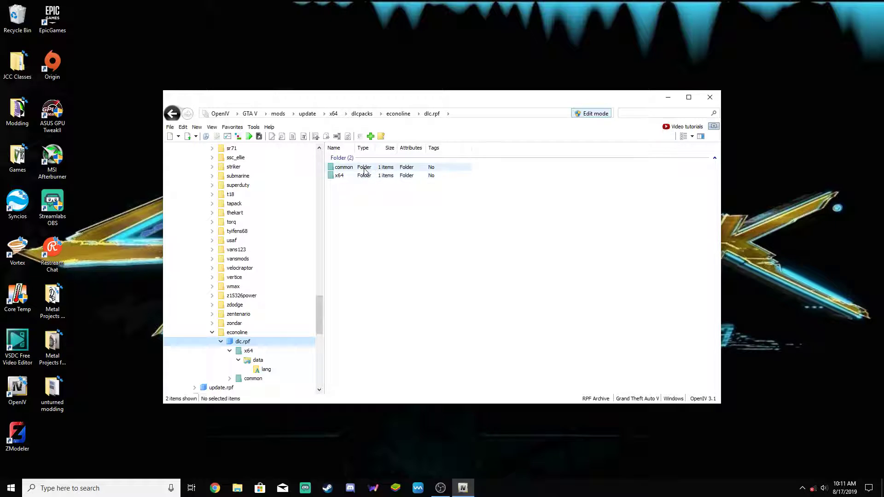
double_click(343, 167)
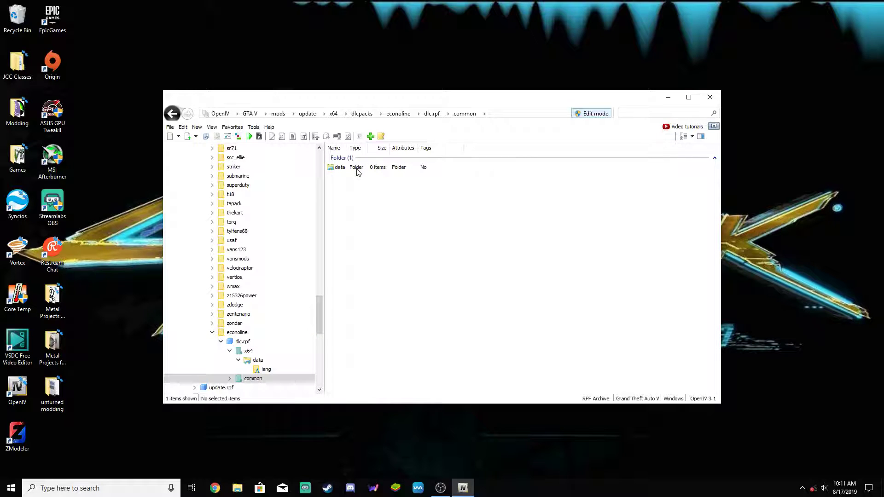
double_click(340, 167)
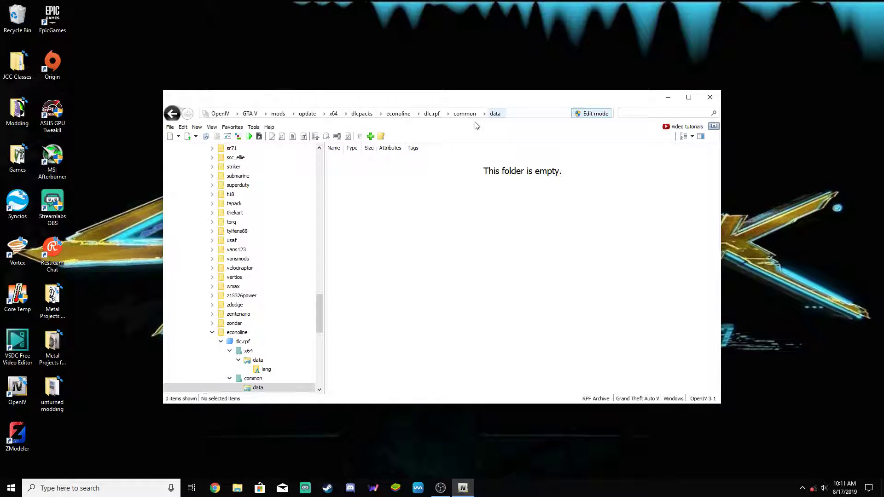
scroll("down", 3)
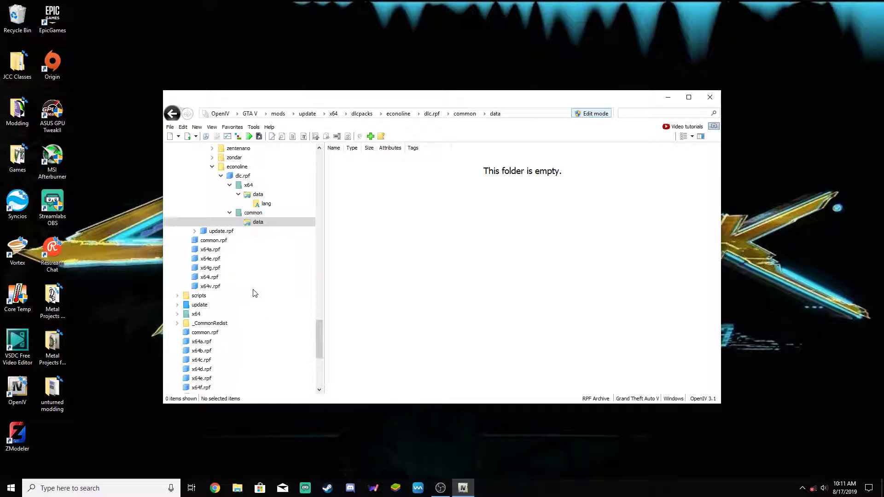
mouse_move(197, 309)
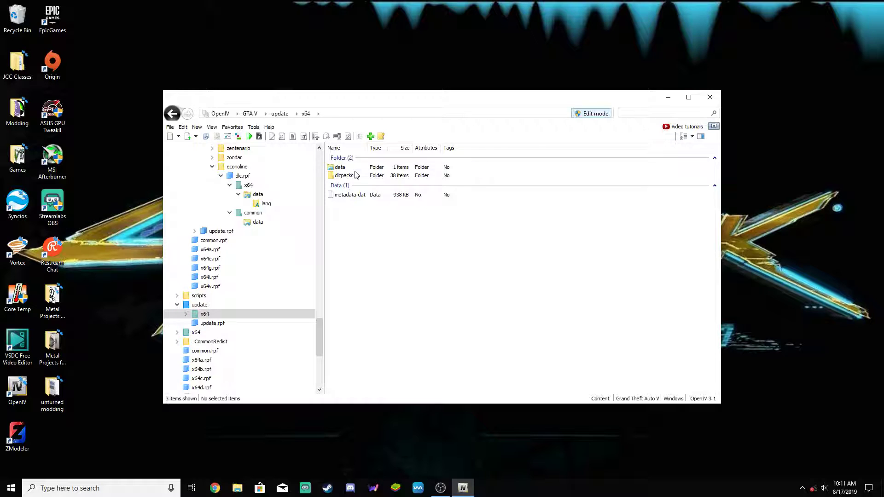
Browse mpapartment's dlc.rpf common data and select the vehicle meta files including dlctext.meta for export
double_click(344, 175)
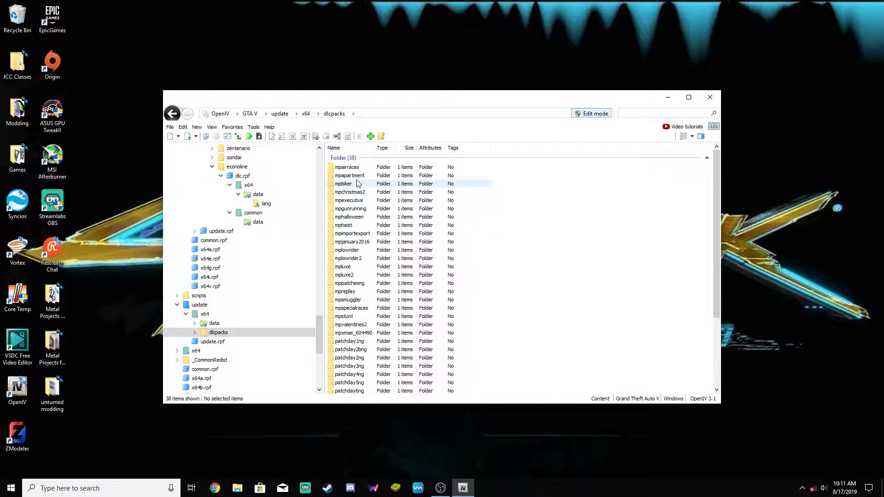
double_click(350, 175)
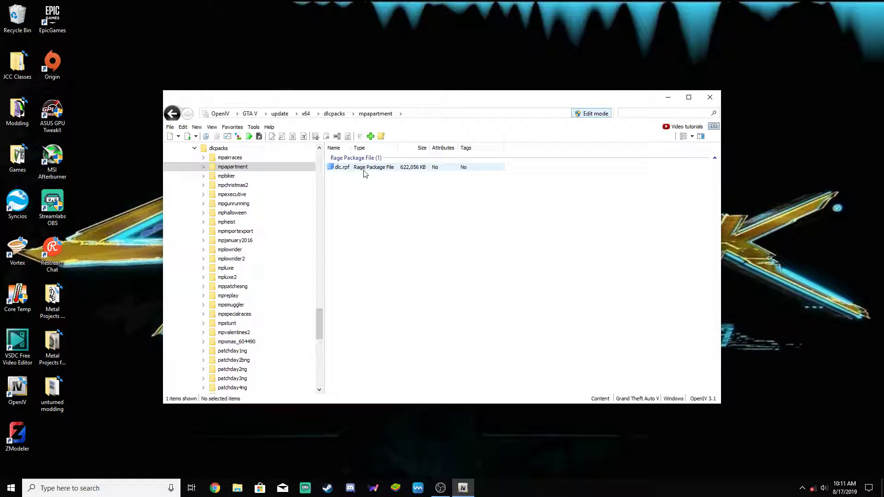
double_click(342, 167)
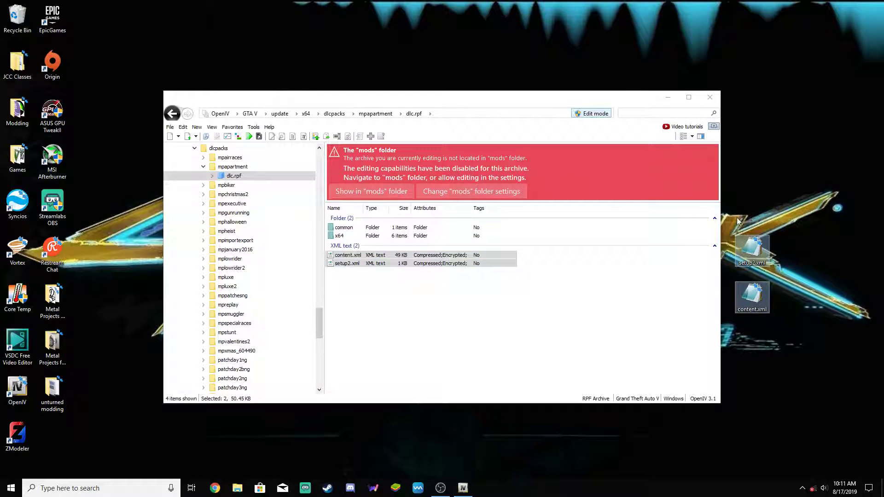
double_click(344, 228)
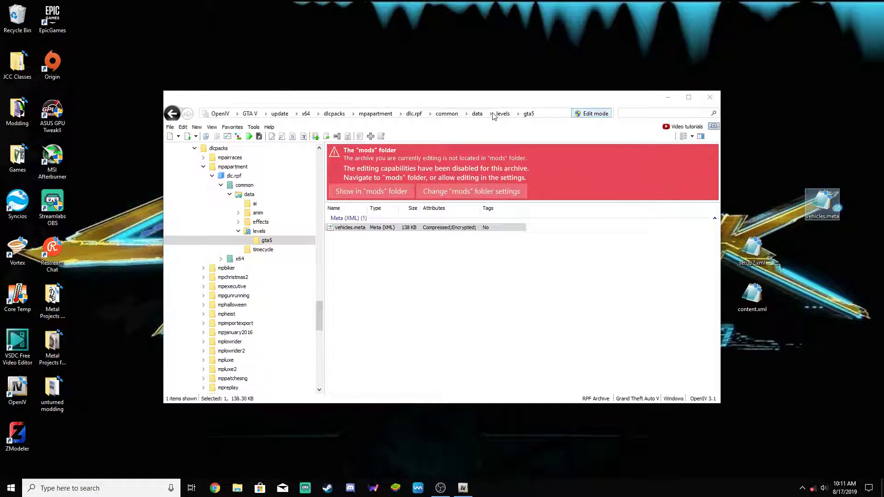
left_click(415, 113)
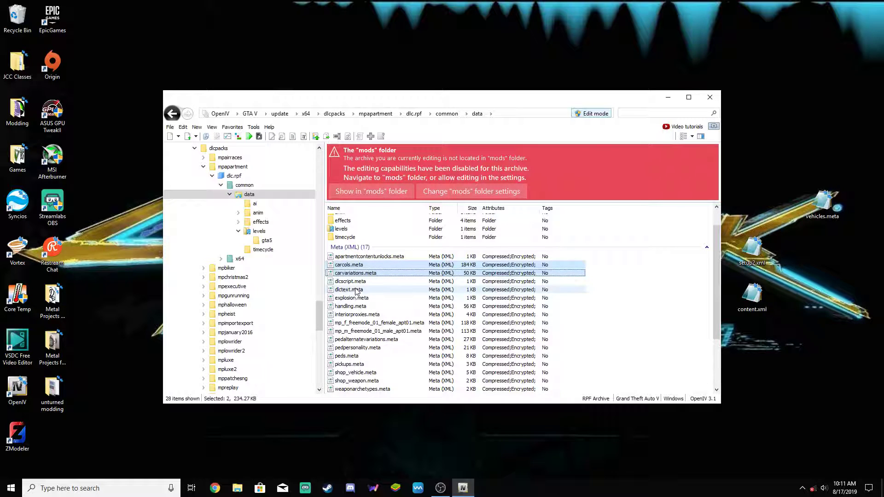
left_click(351, 306)
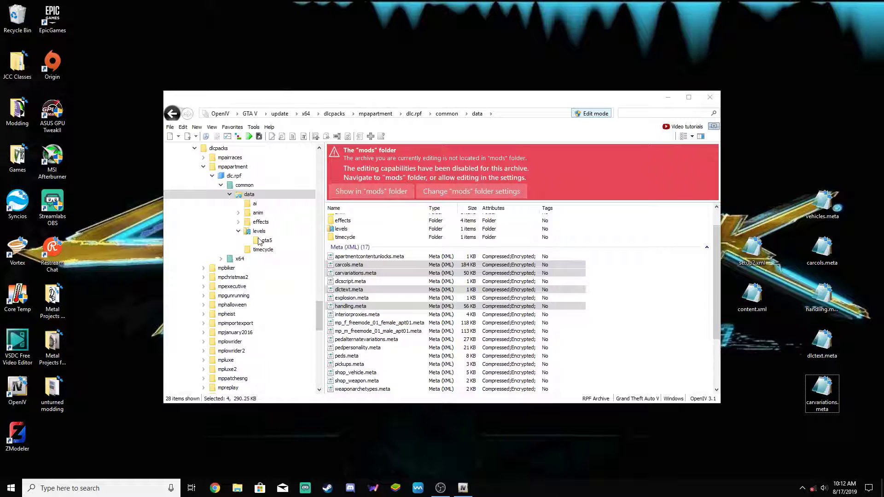
Go to the archive's x64/data/lang folder holding the language dlc archives
left_click(240, 195)
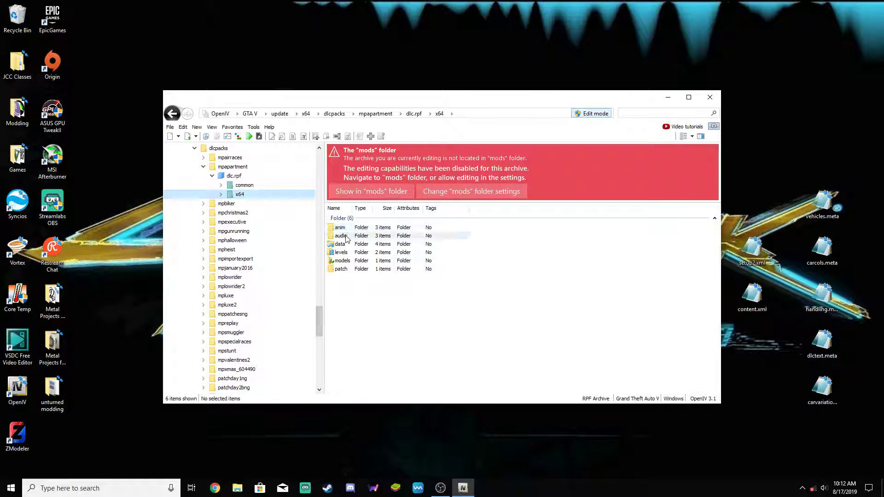
double_click(341, 243)
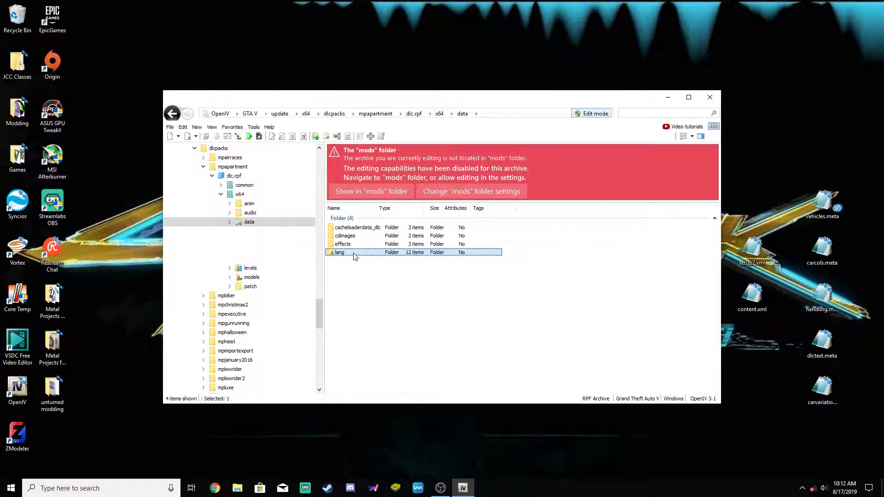
double_click(340, 252)
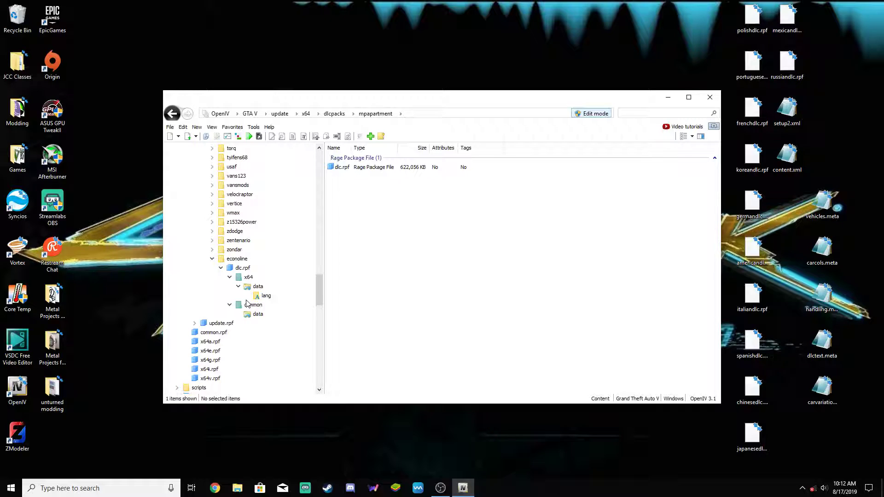
Create a vehicles RPF archive in econoline dlc.rpf's x64 folder and go to common/data for the meta files
left_click(238, 258)
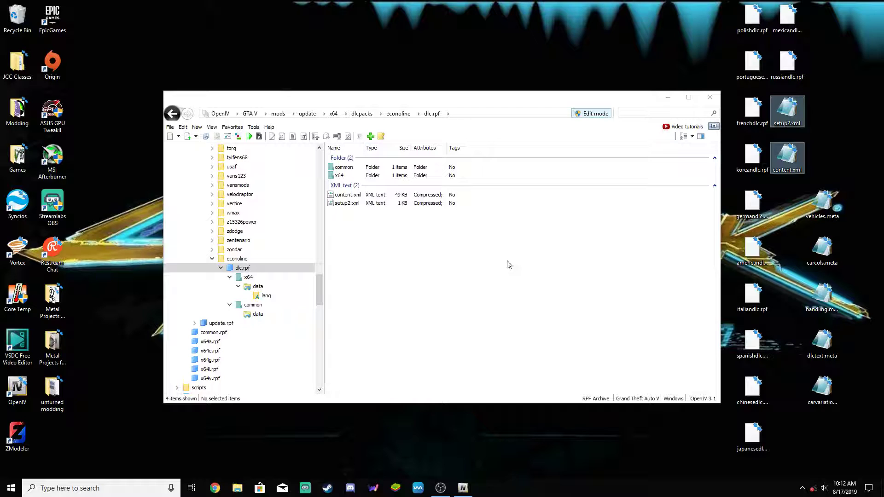
double_click(339, 175)
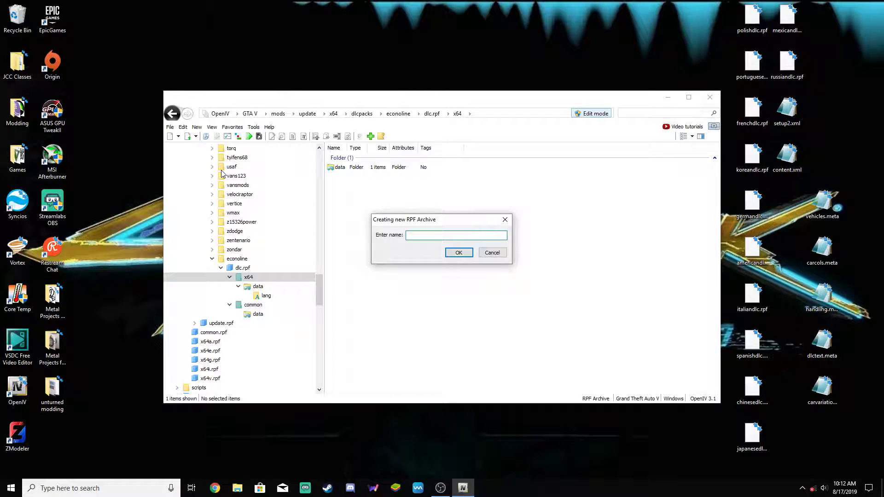
type("vehicles")
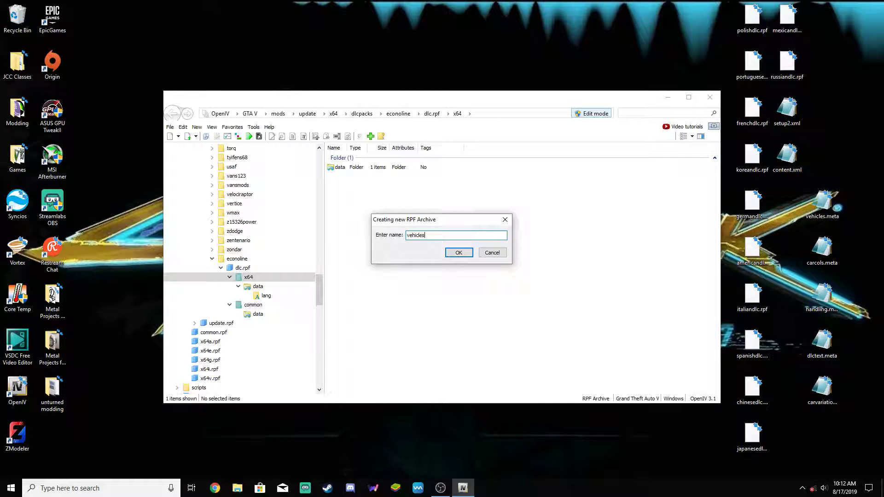
left_click(457, 253)
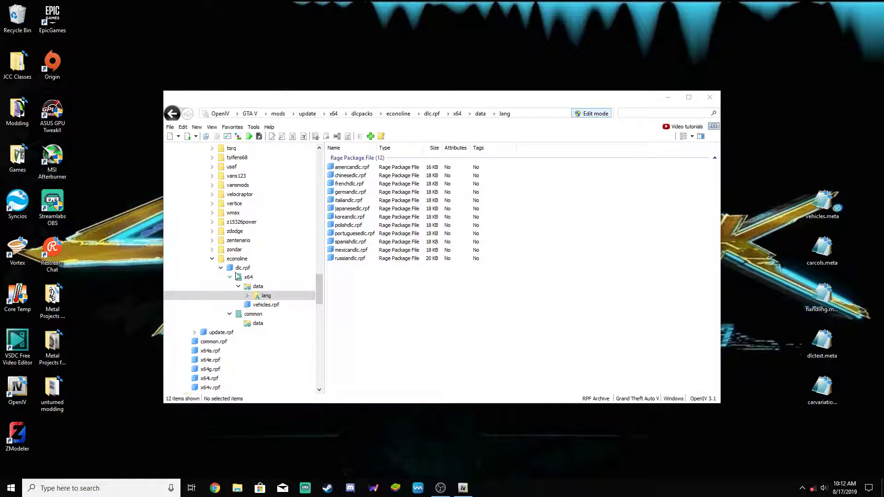
left_click(242, 267)
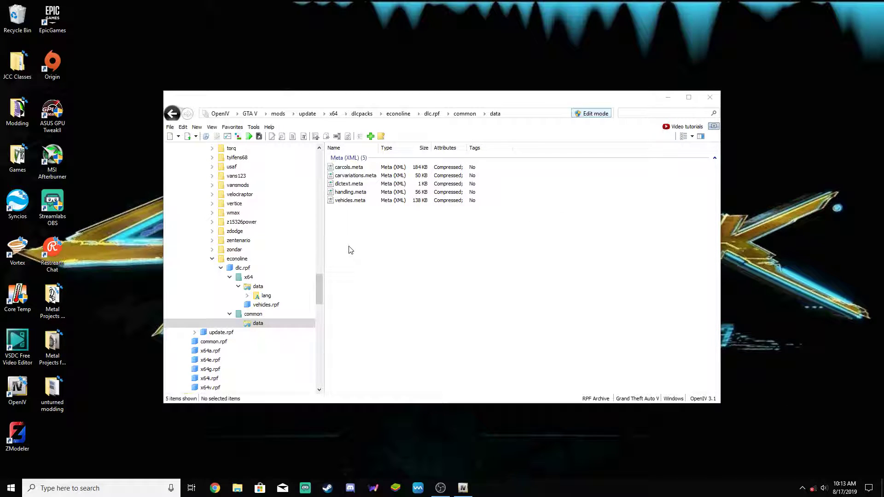
mouse_move(262, 301)
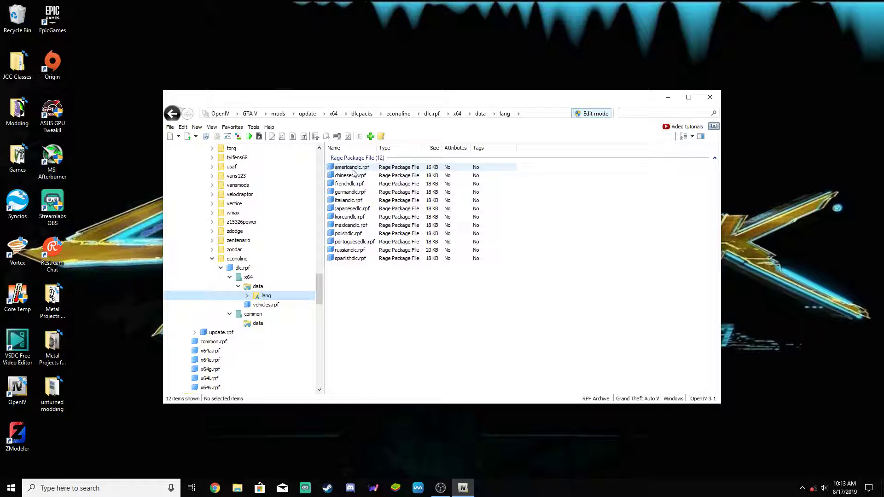
In americandlc.rpf keep only global.gxt2, export it to the desktop and view it in Notepad
double_click(351, 167)
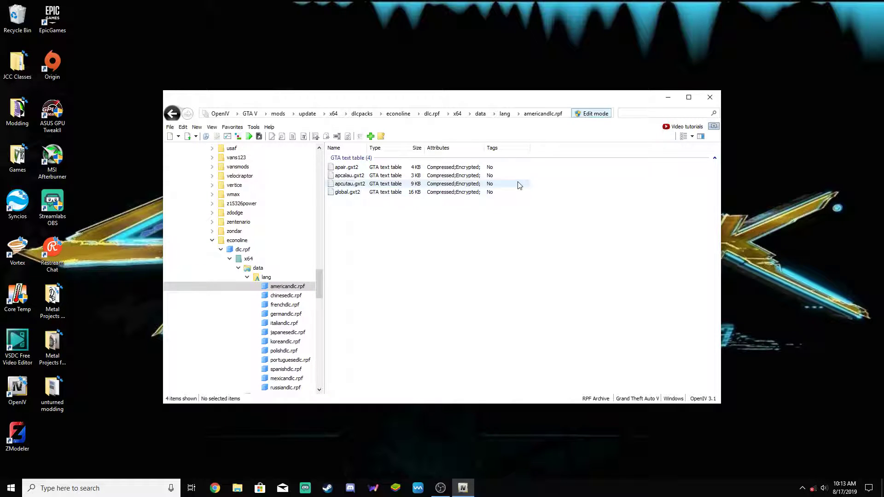
left_click_drag(347, 166, 349, 184)
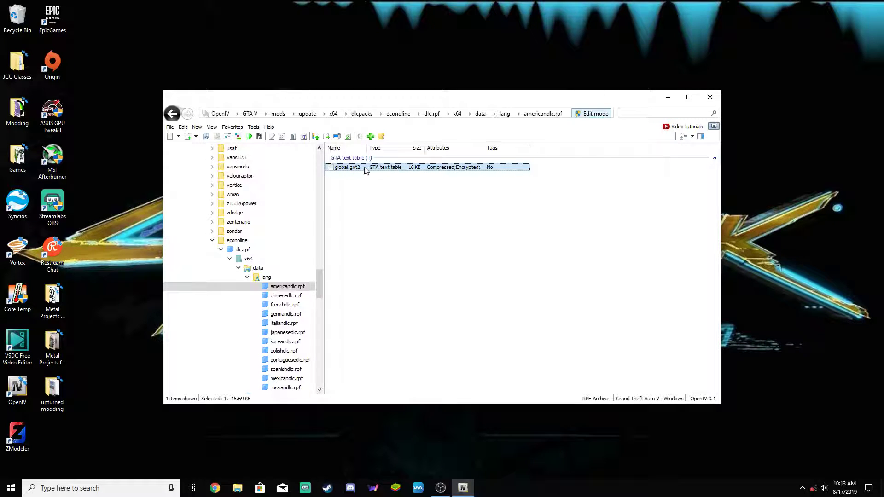
right_click(347, 167)
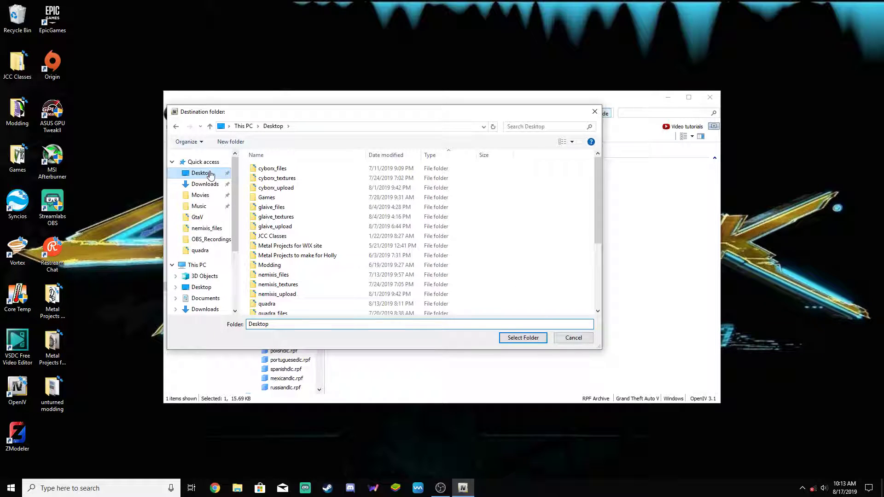
left_click(522, 338)
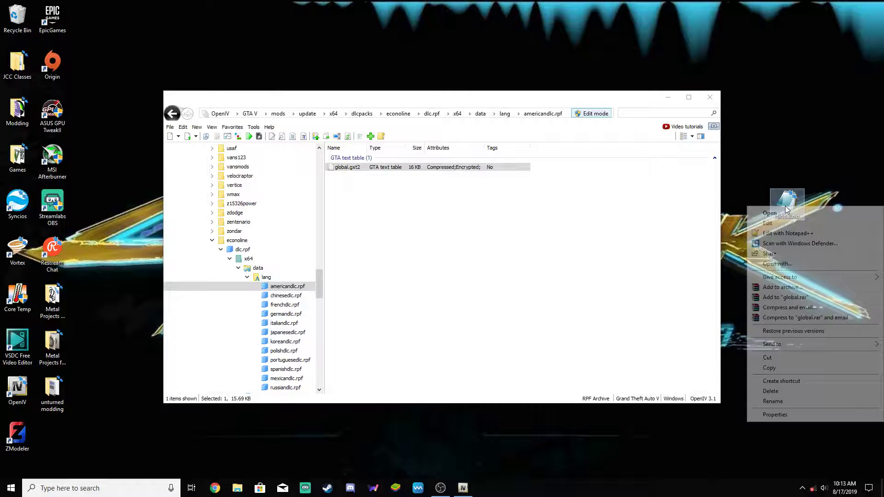
left_click(768, 223)
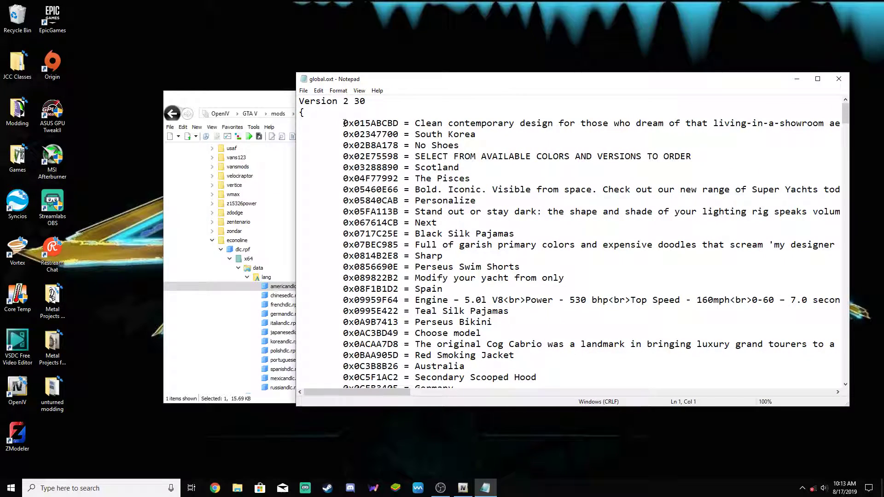
Examine the first hash entry, scroll to the end of global.gxt2 and select all its text
double_click(370, 122)
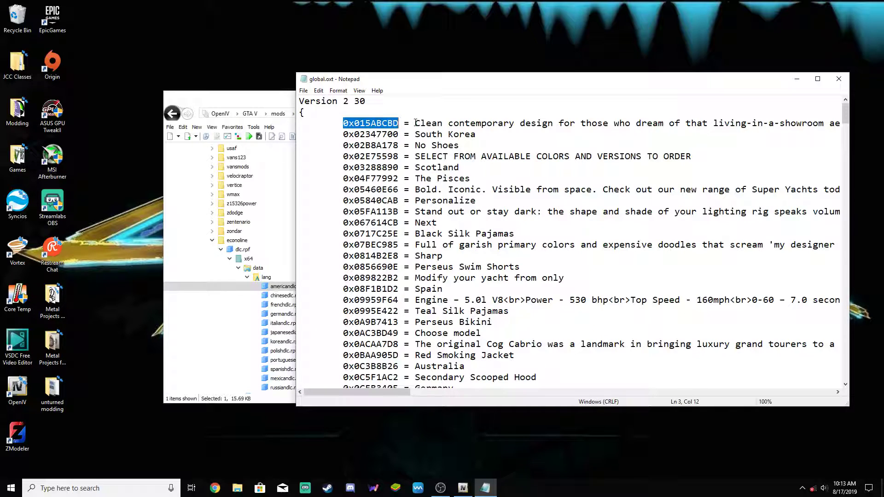
left_click_drag(416, 122, 759, 123)
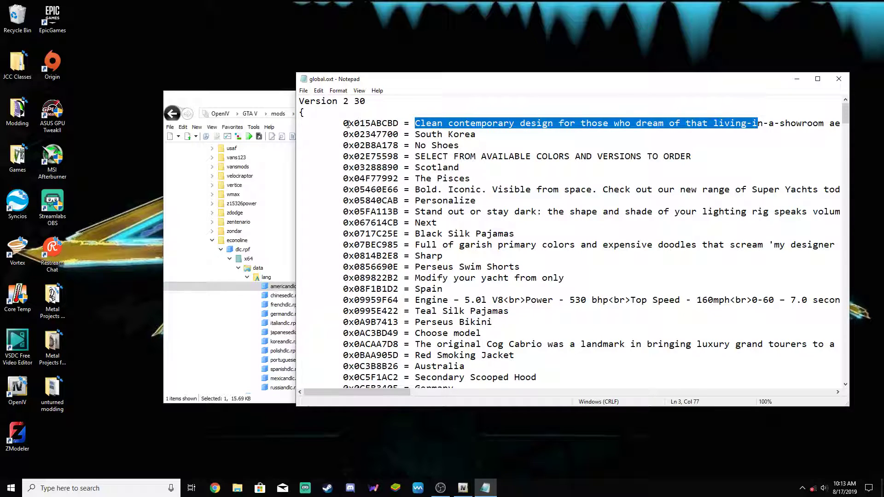
scroll("down", 3)
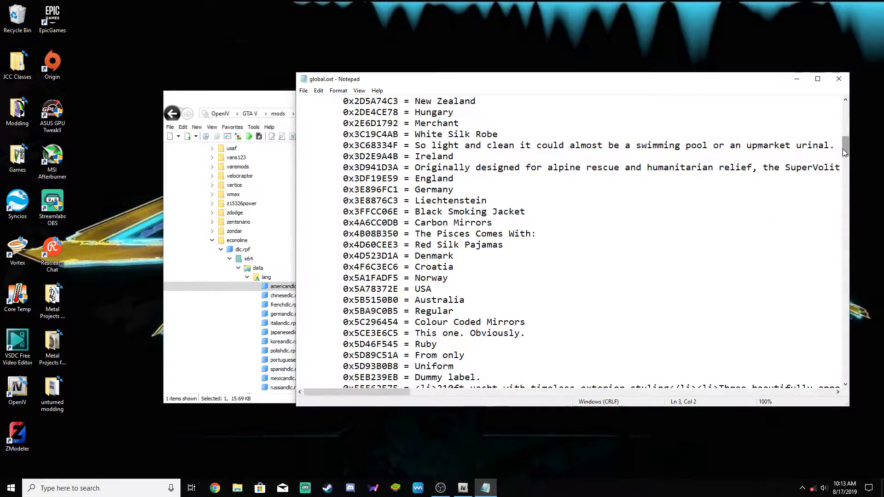
scroll("down", 3)
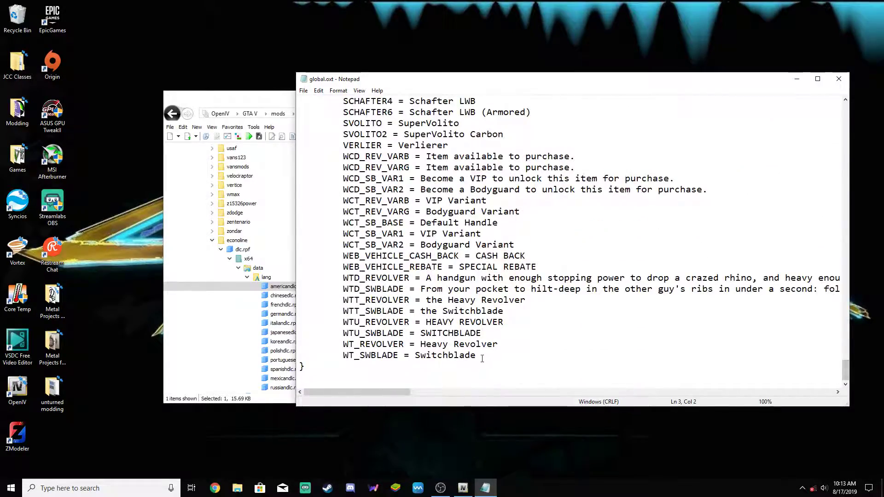
key("ctrl+a")
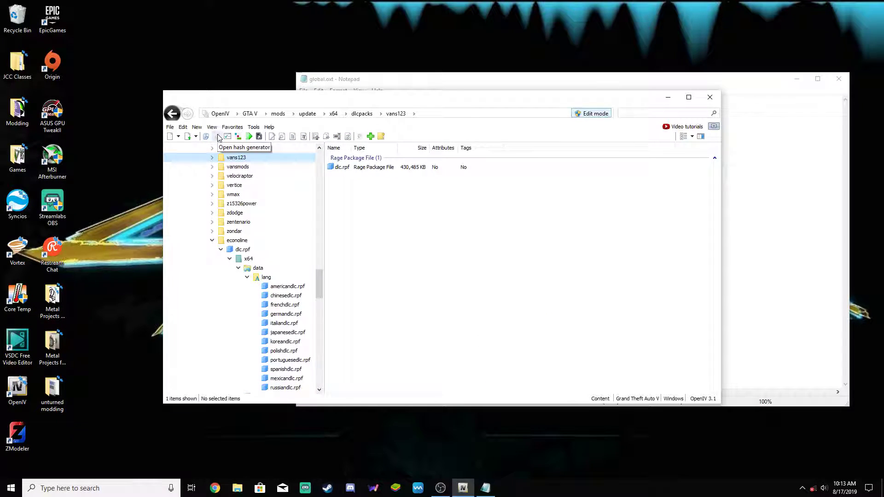
Generate the hexadecimal hash of econoline with the Hash Generator
left_click(219, 136)
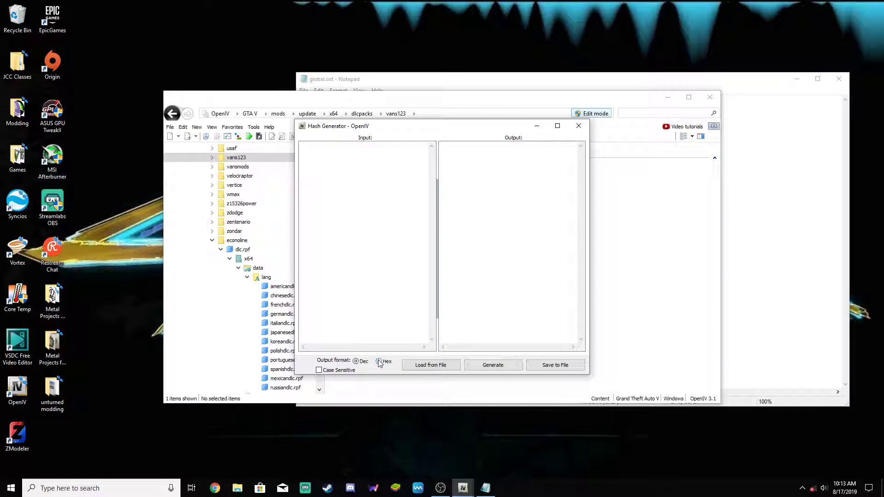
left_click(379, 361)
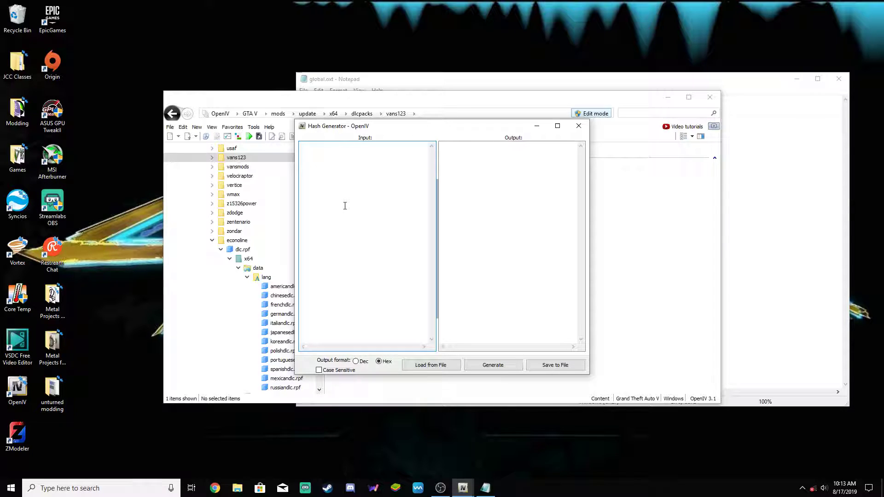
type("e4conol")
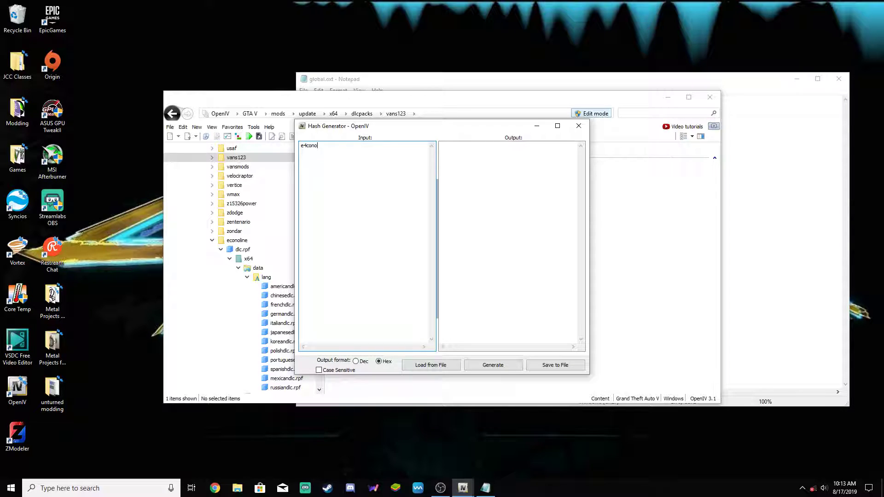
type("nline")
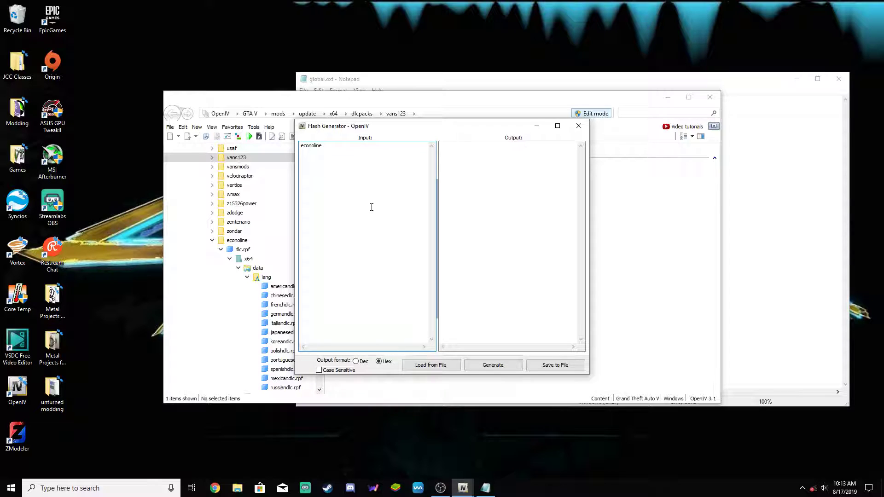
left_click(492, 365)
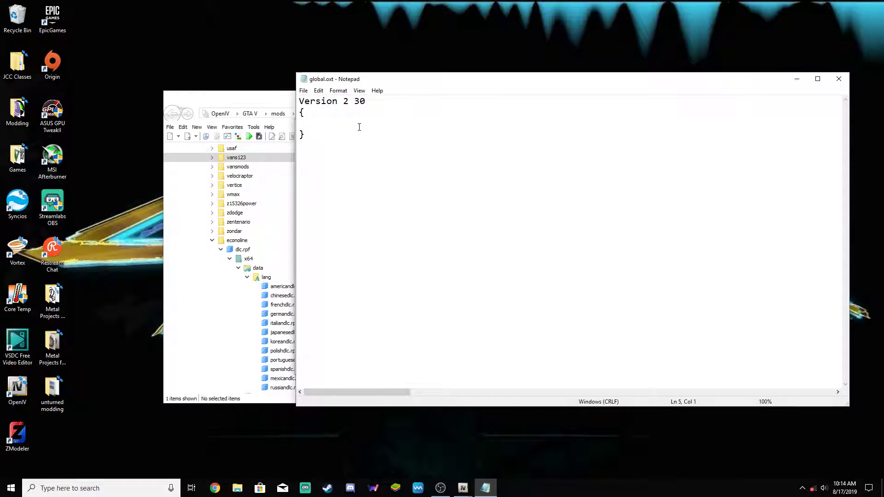
Add the entry 0xC2859917 = econoline to global.gxt2, save it and close Notepad
type("0xC2859917 =")
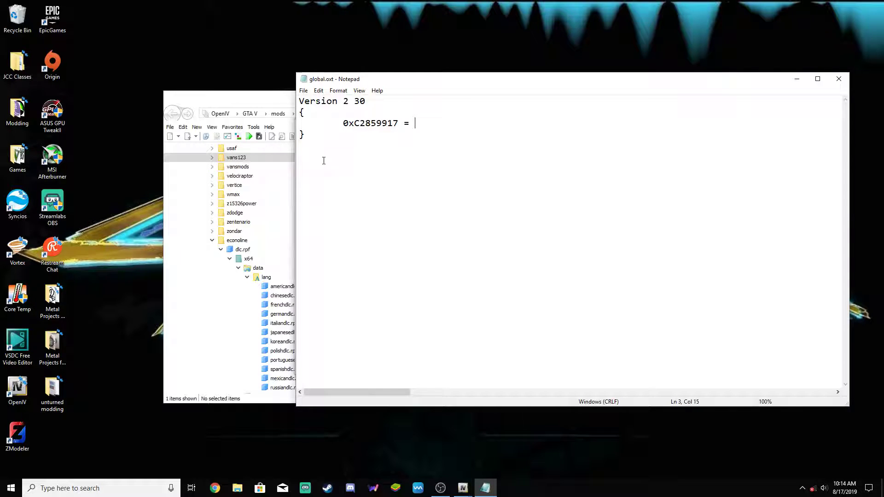
type("econoline")
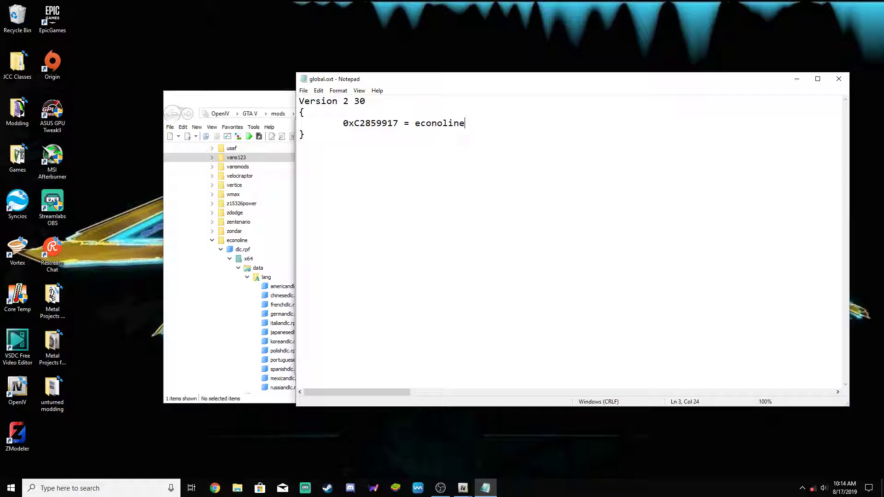
left_click(304, 91)
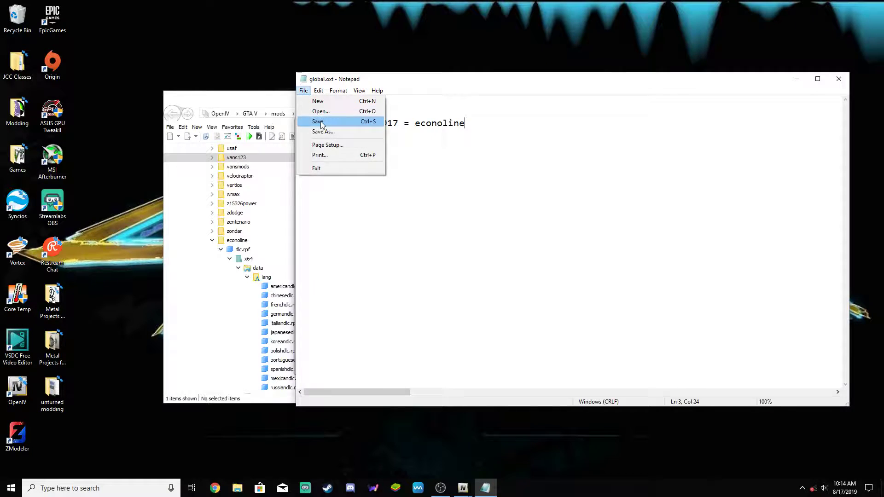
left_click(317, 122)
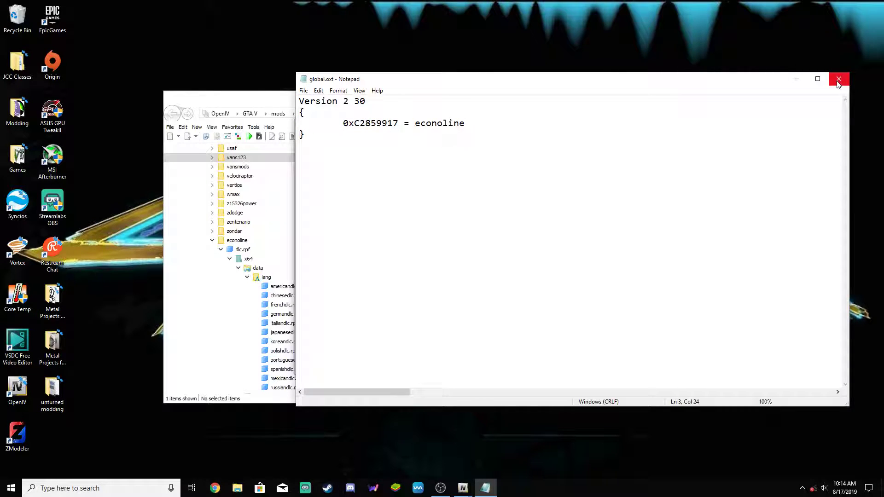
double_click(439, 123)
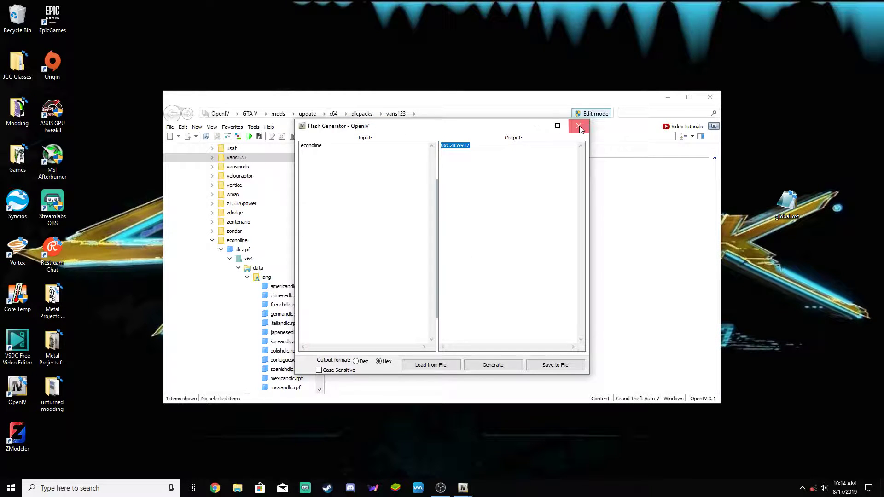
Leave the Hash Generator and check americandlc.rpf's global.gxt2 maps 0xC2859917 to econoline
left_click(579, 126)
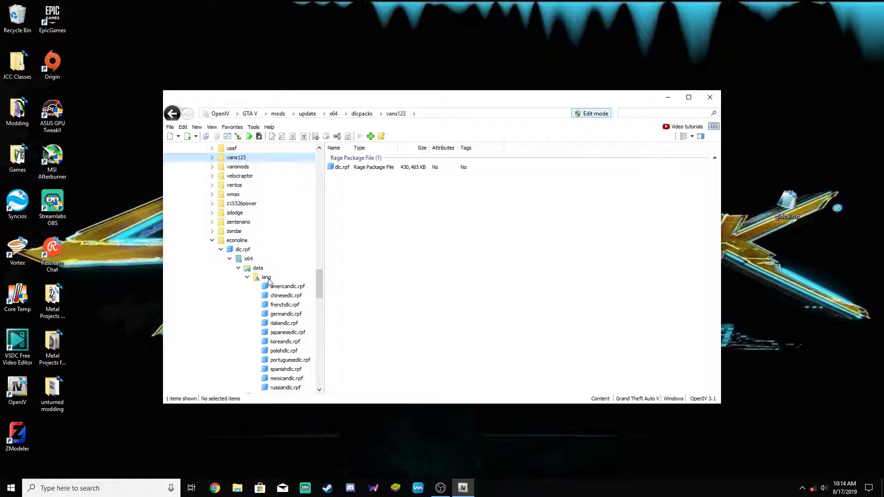
double_click(288, 286)
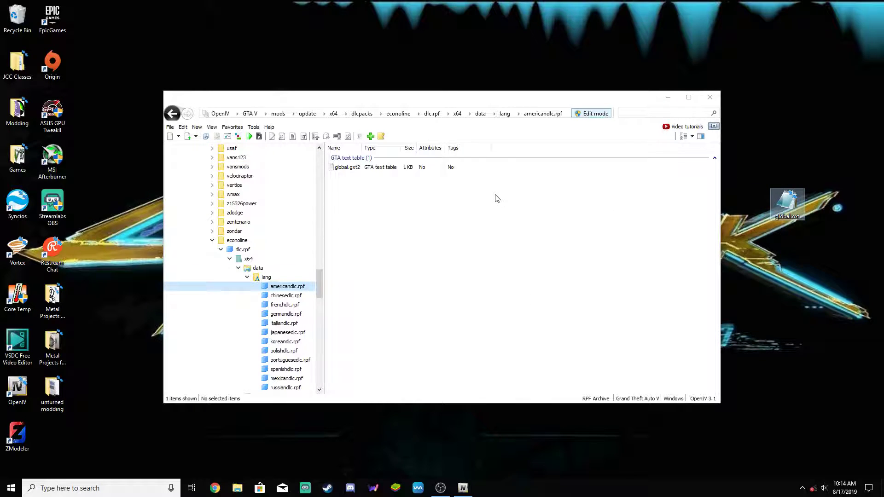
double_click(348, 167)
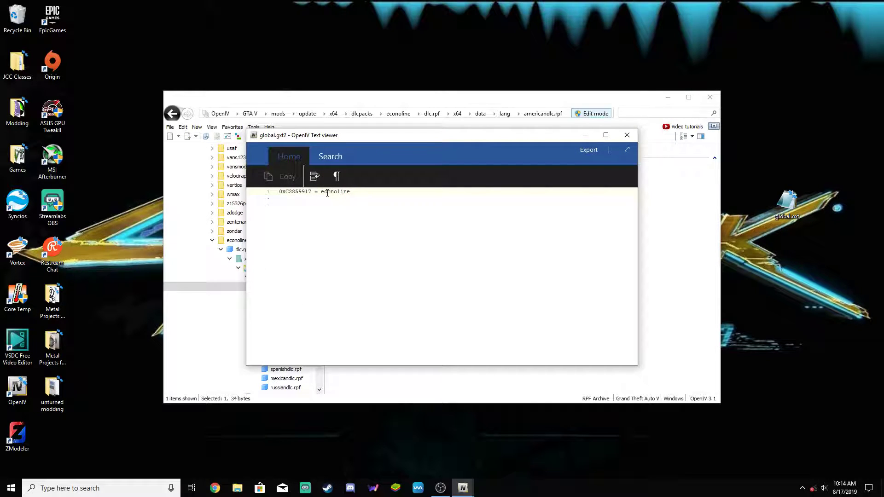
left_click(626, 134)
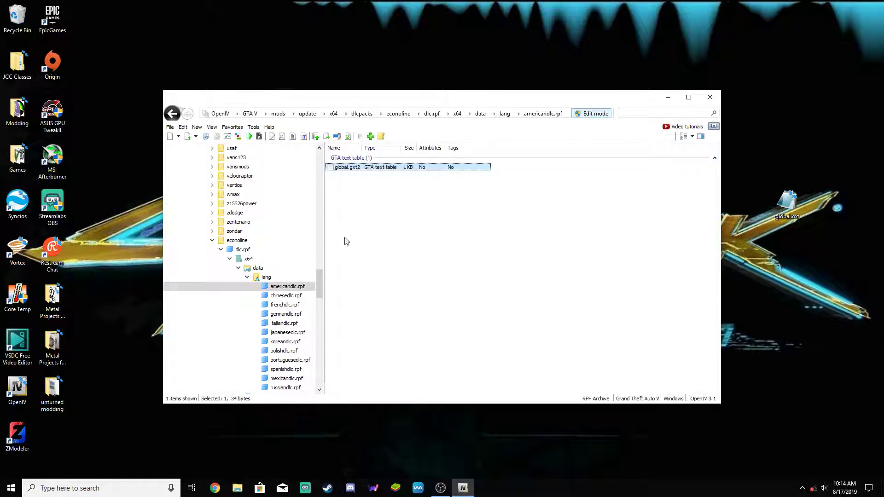
Step through the chinese to polish language archives, verifying the Polish global.gxt2 text table
left_click(285, 295)
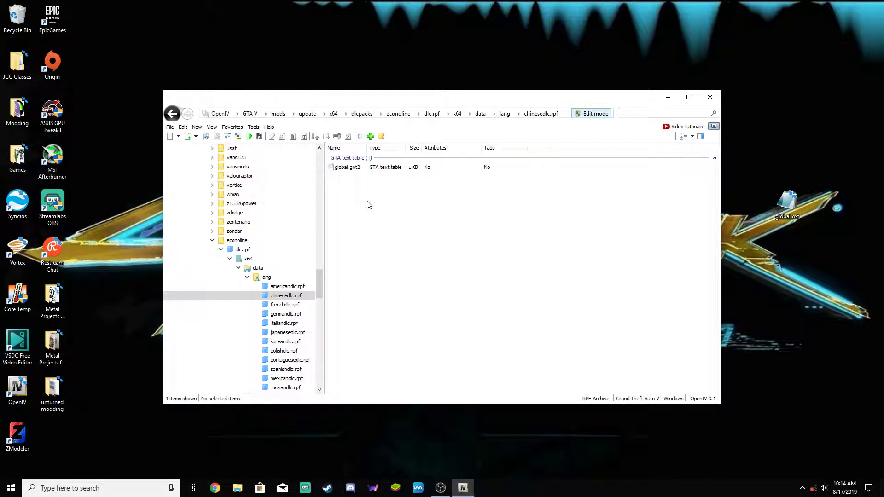
left_click(284, 304)
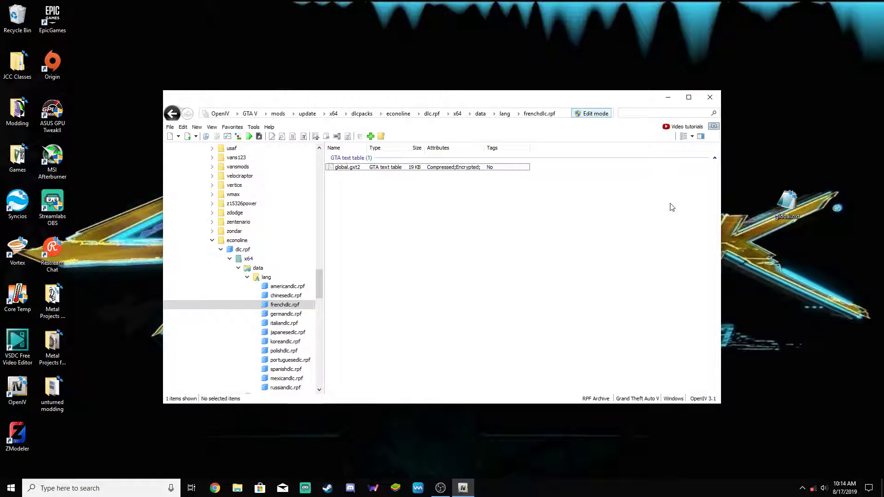
left_click(286, 313)
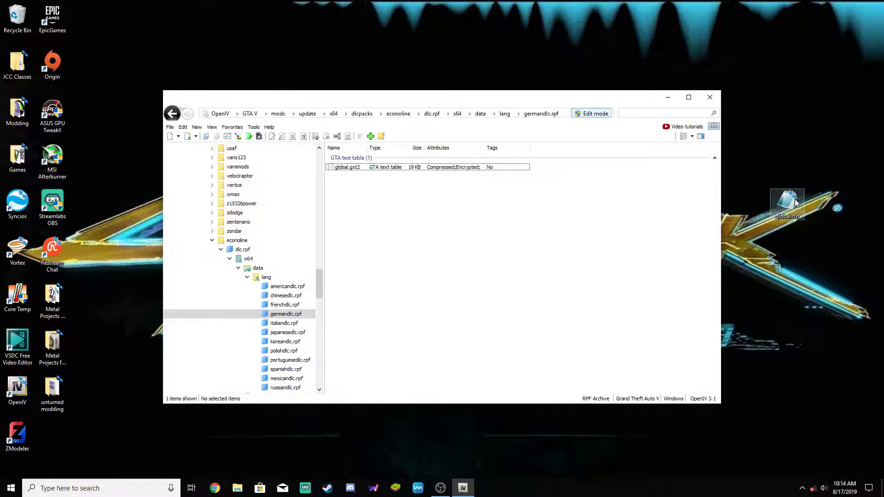
left_click(283, 323)
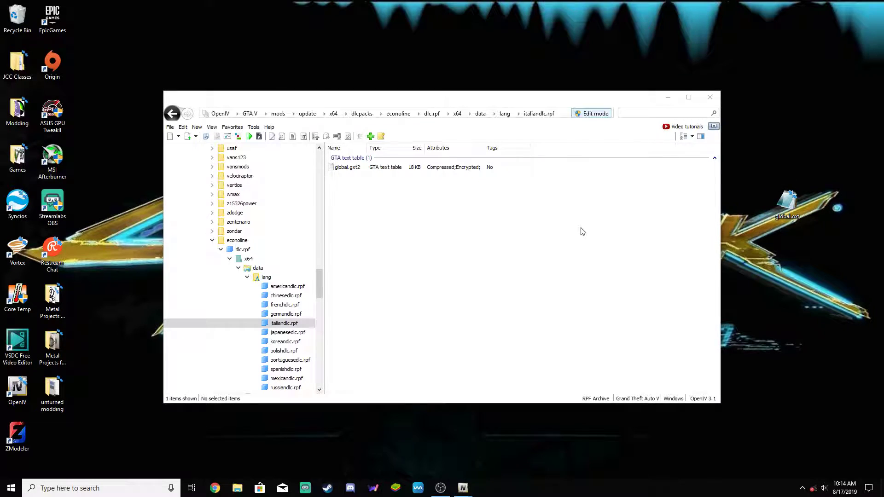
left_click(288, 332)
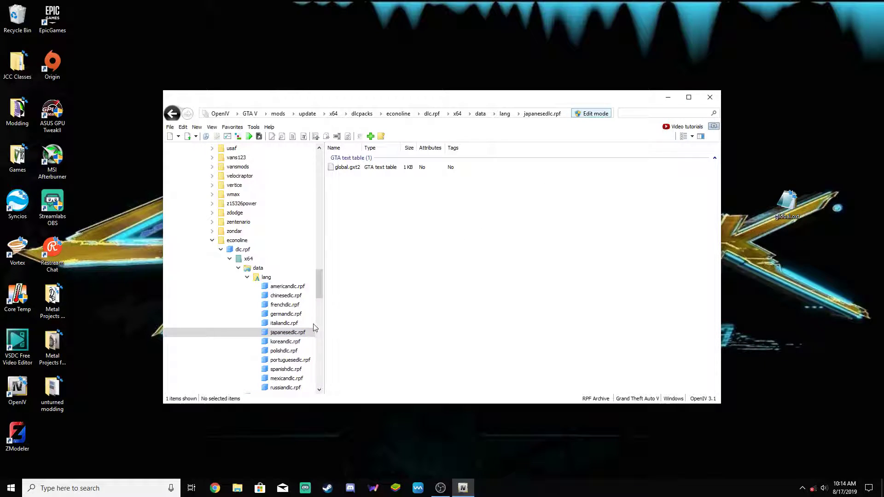
left_click(285, 341)
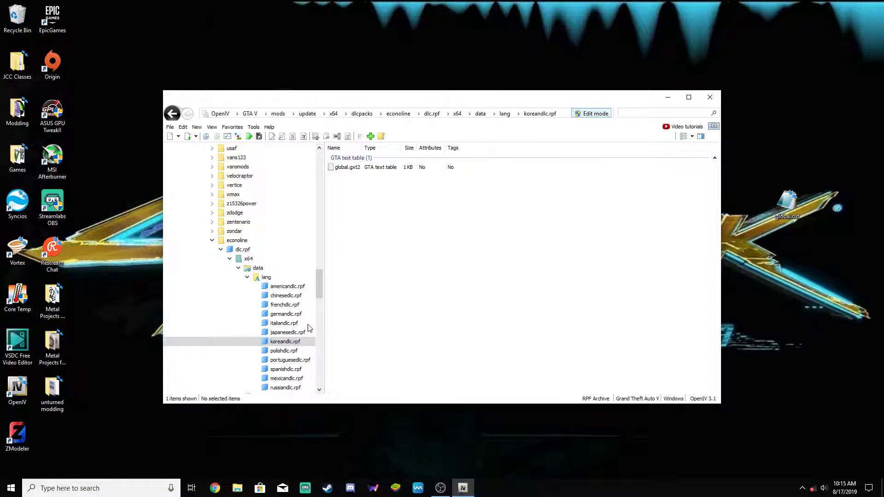
left_click(284, 350)
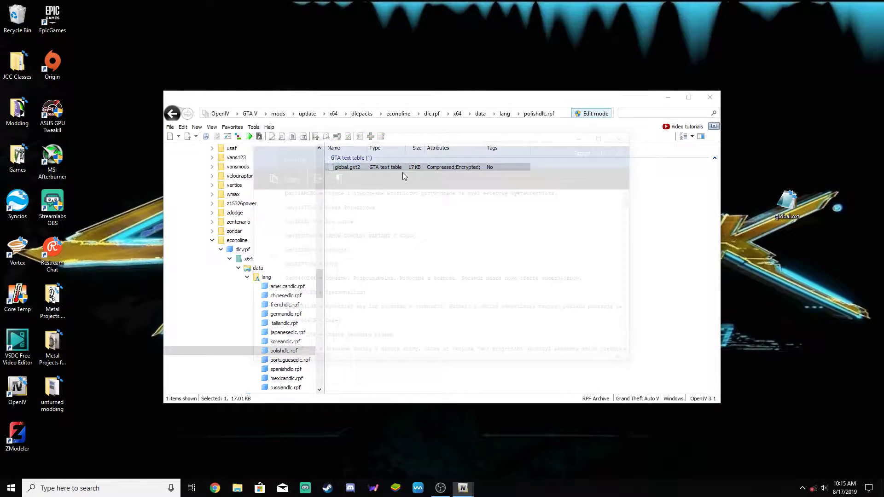
double_click(348, 167)
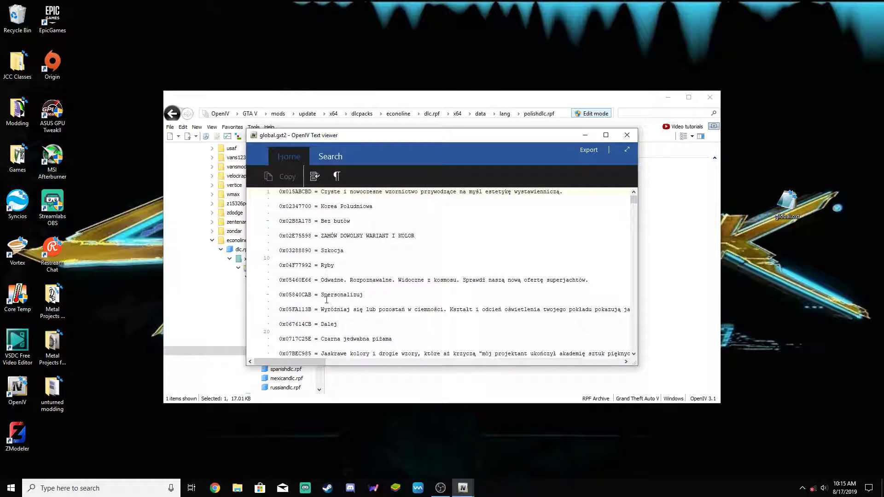
mouse_move(627, 135)
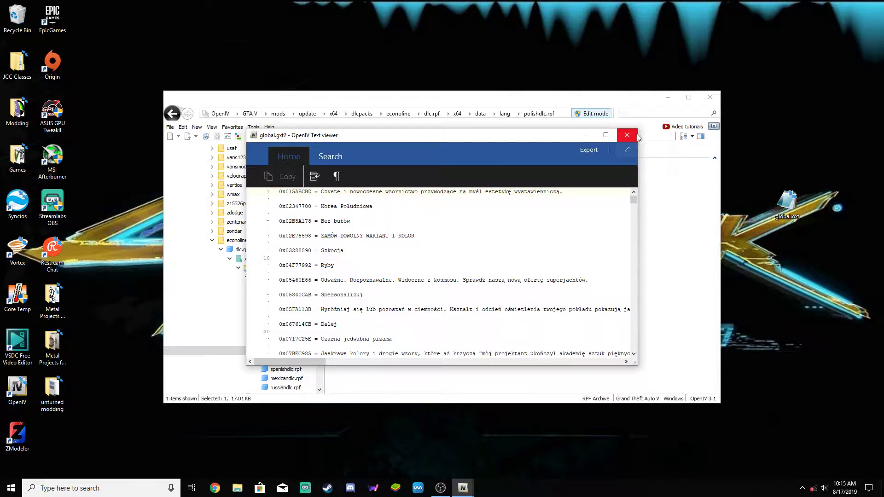
left_click(626, 135)
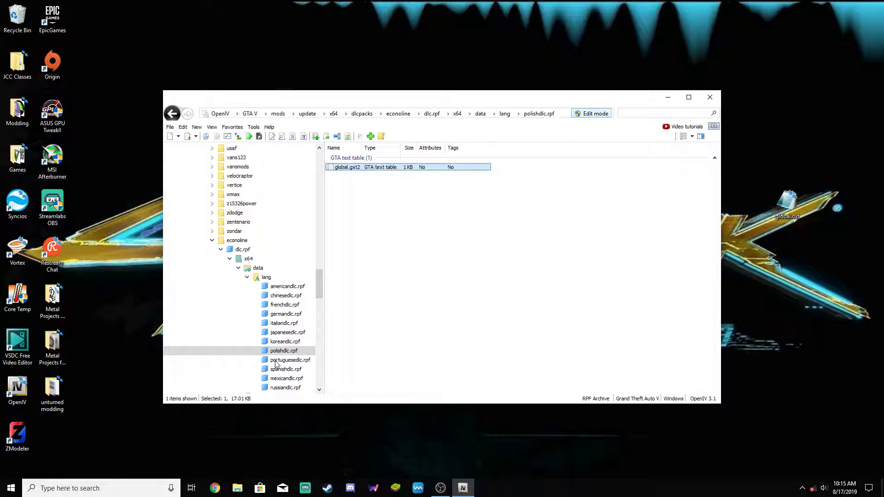
Go through the remaining portuguese and spanish language archives and on to vehicles.rpf
left_click(291, 360)
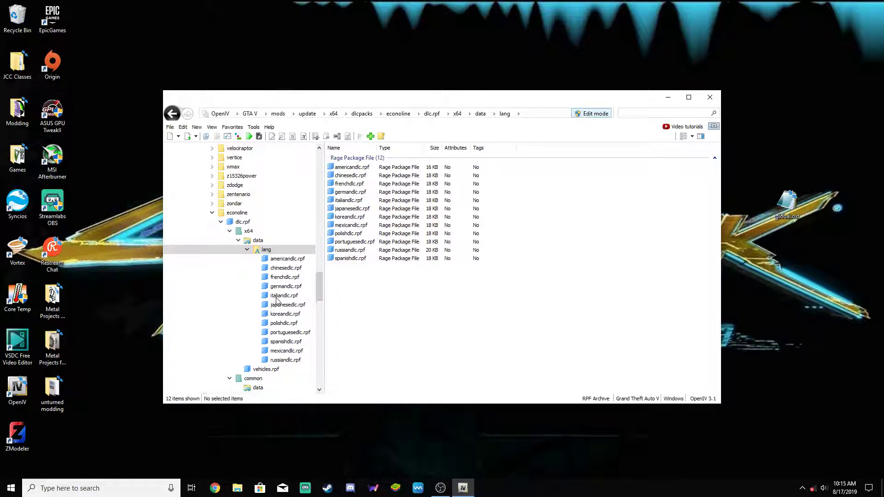
left_click(283, 323)
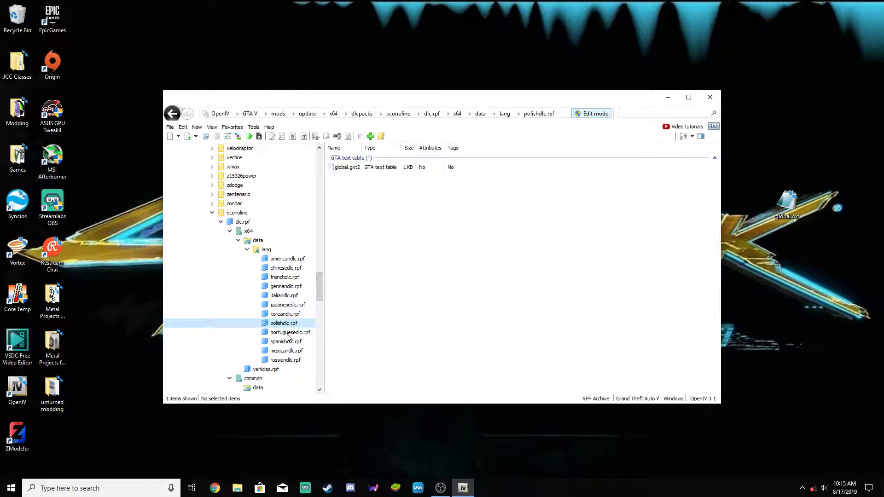
left_click(290, 333)
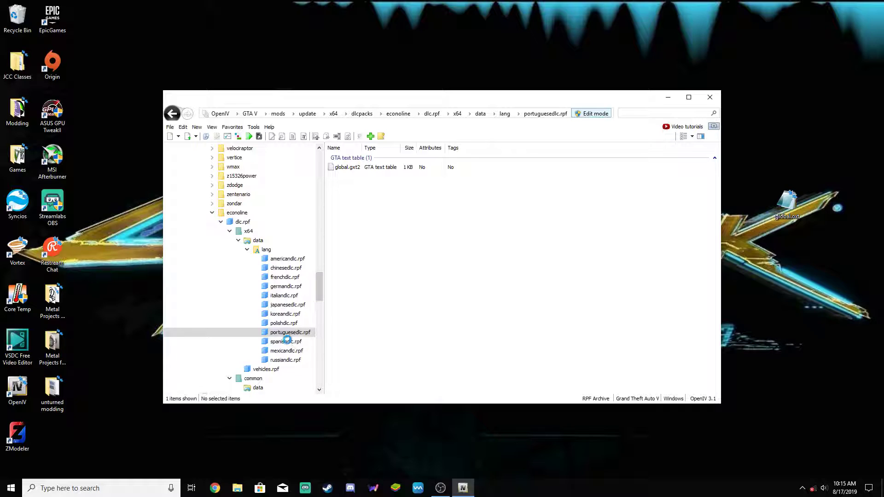
left_click(286, 341)
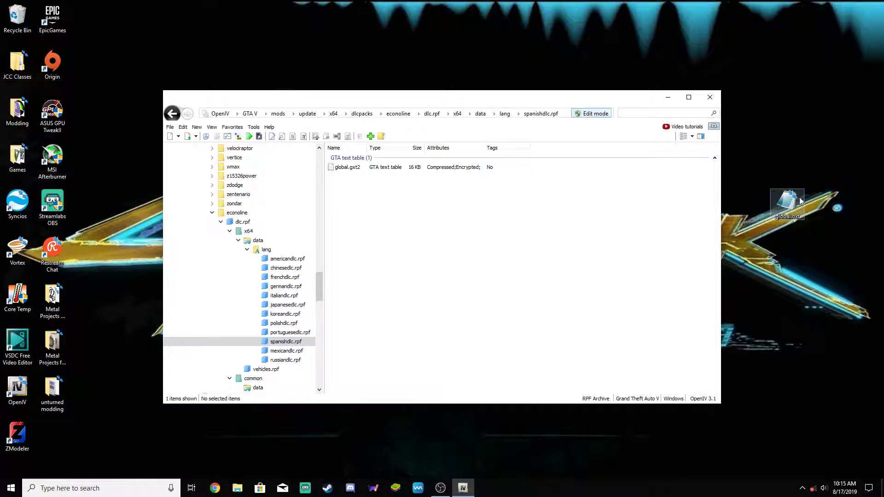
left_click(286, 350)
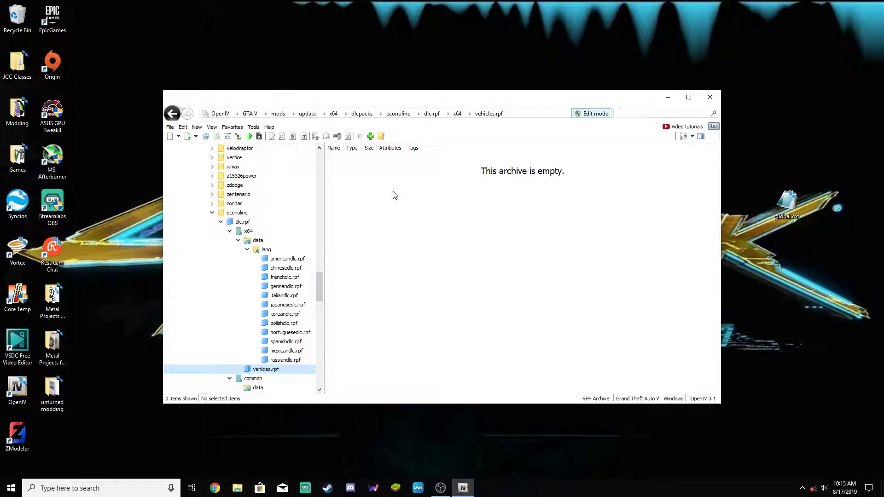
mouse_move(396, 222)
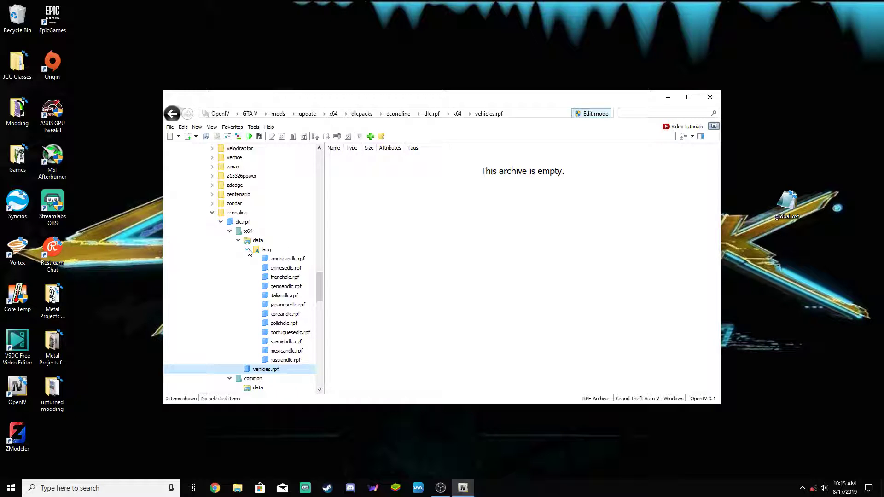
View dlctext.meta from common/data, showing hasGlobalTextFile and hasAdditionalText true
left_click(238, 241)
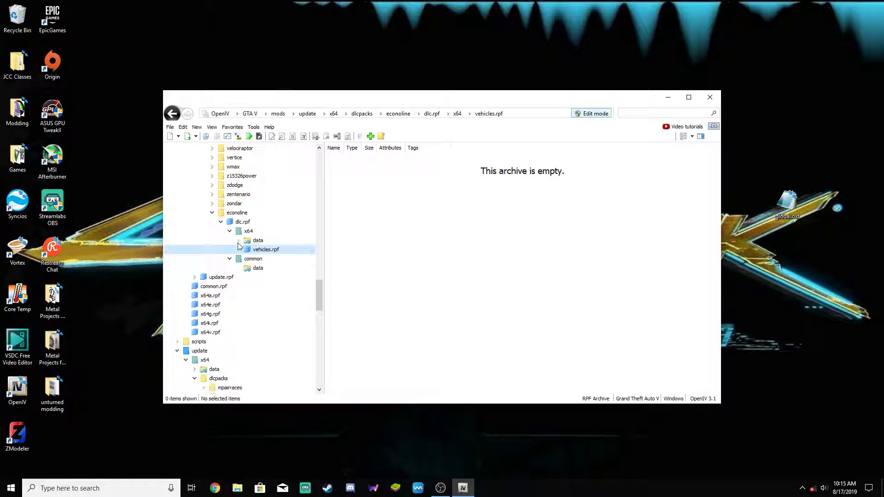
left_click(258, 250)
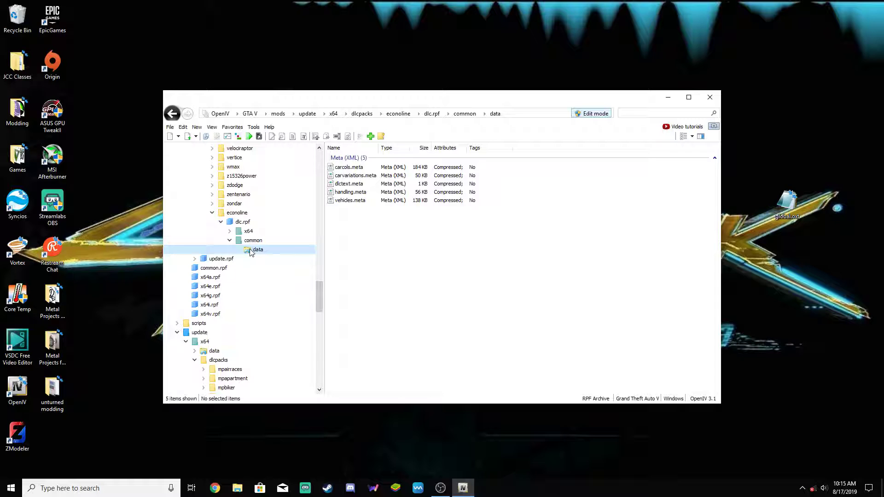
left_click(348, 183)
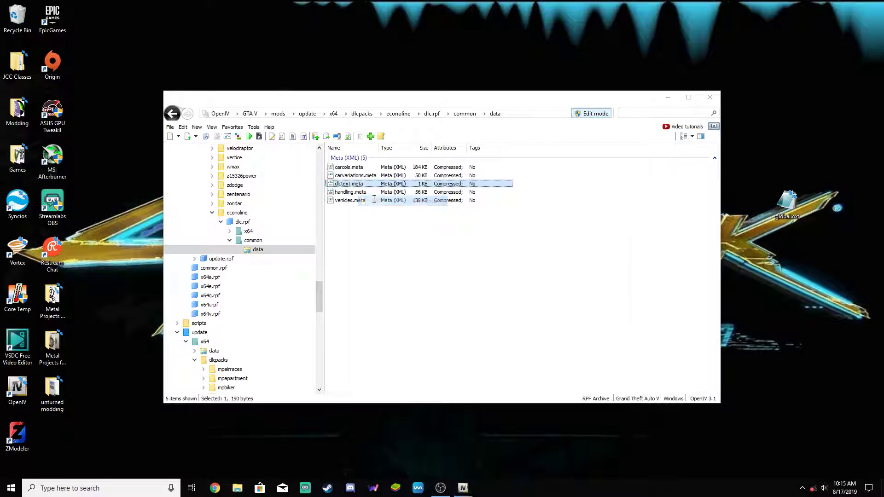
double_click(348, 184)
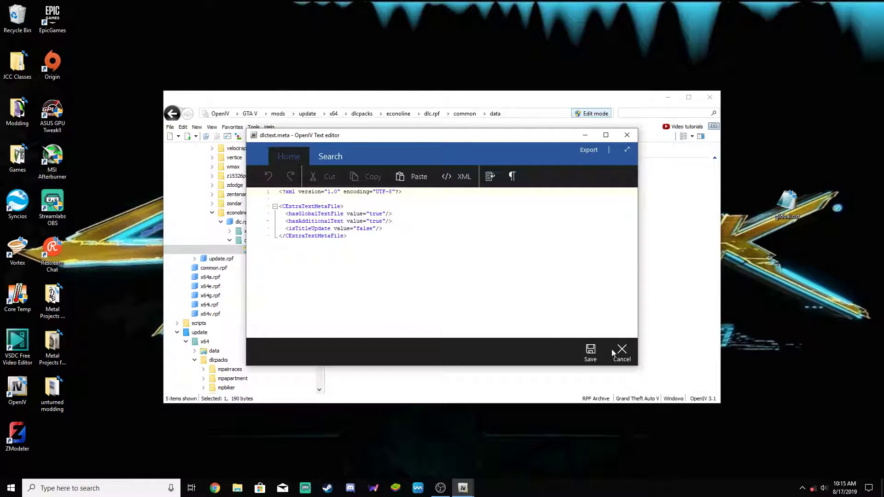
Edit handling.meta and strip it down to the single MAMBA handling item
right_click(350, 191)
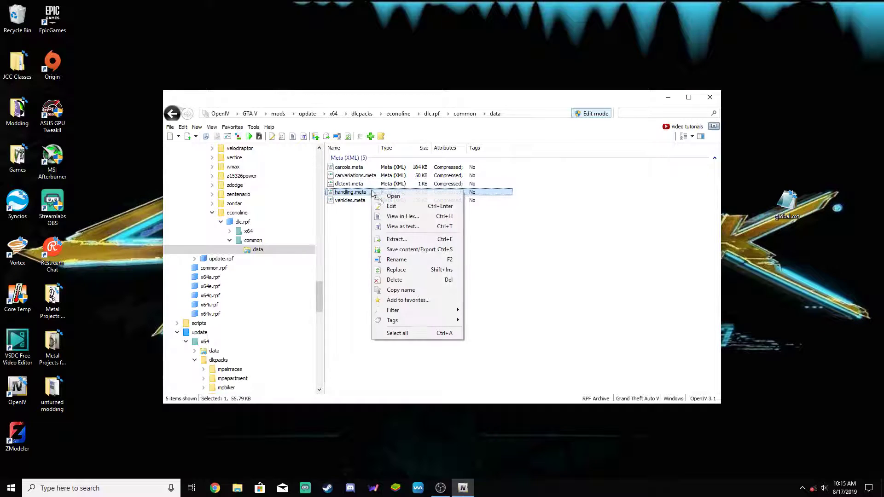
left_click(392, 206)
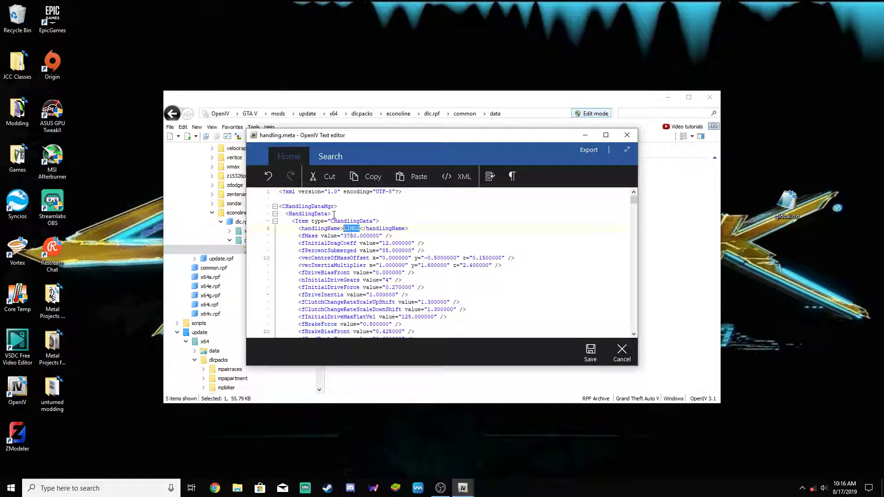
scroll("down", 3)
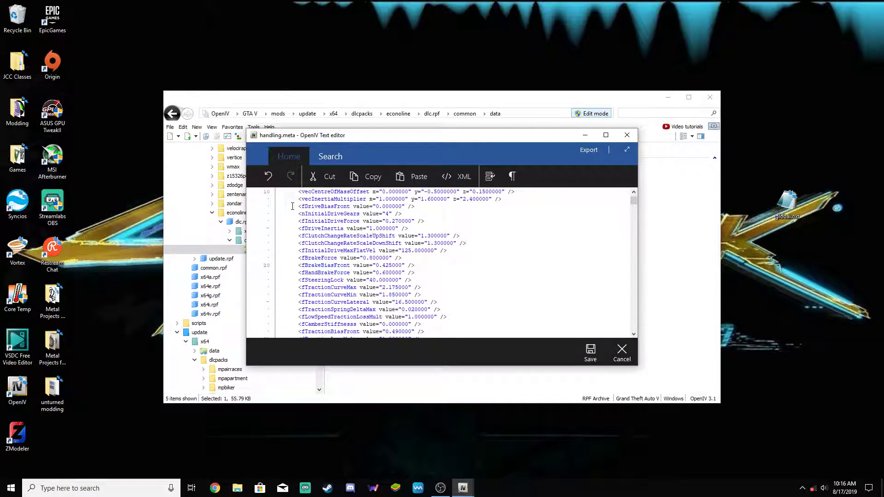
scroll("down", 3)
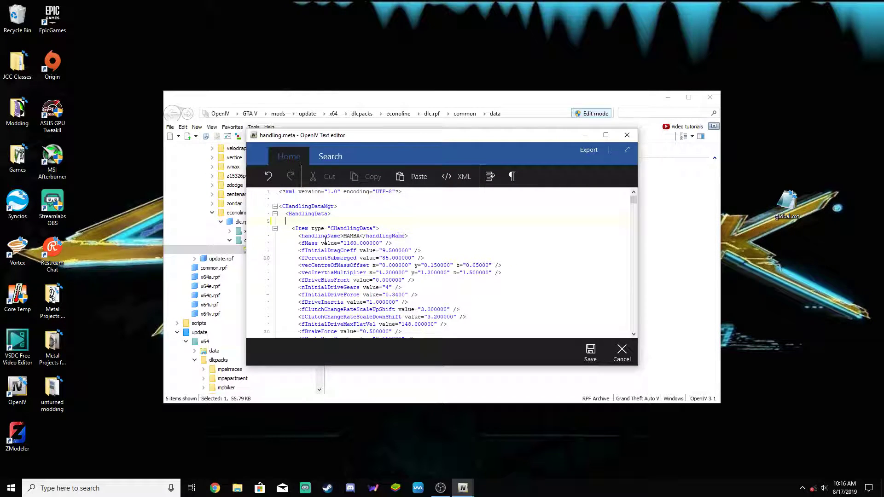
scroll("down", 3)
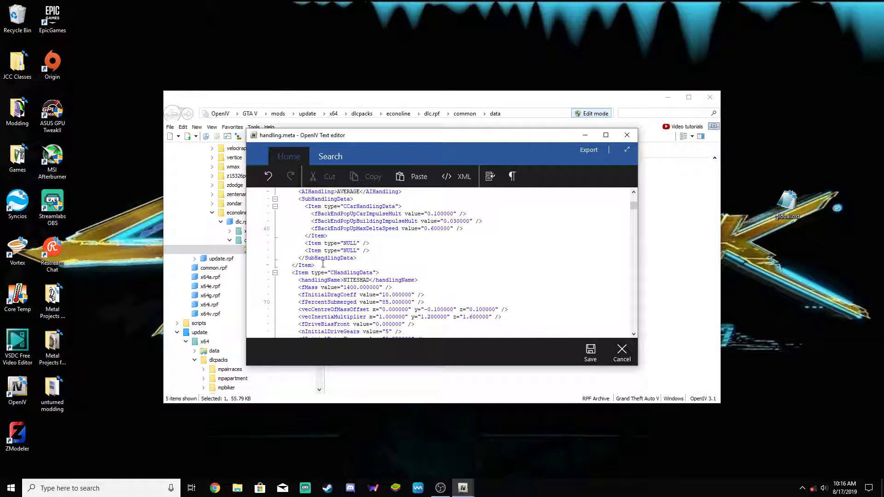
scroll("down", 3)
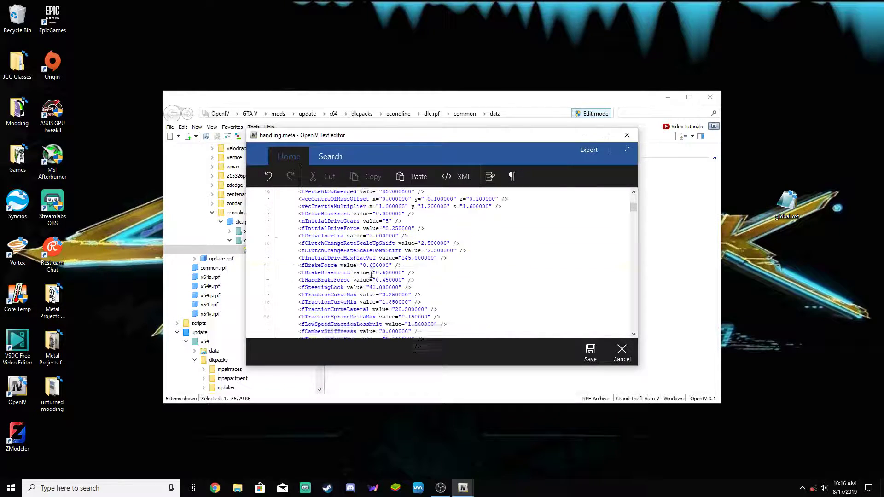
left_click_drag(633, 202, 633, 221)
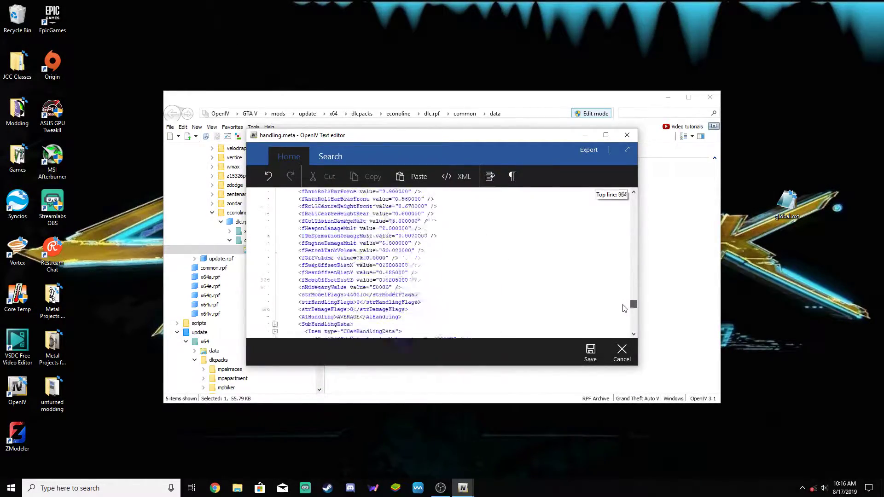
scroll("down", 3)
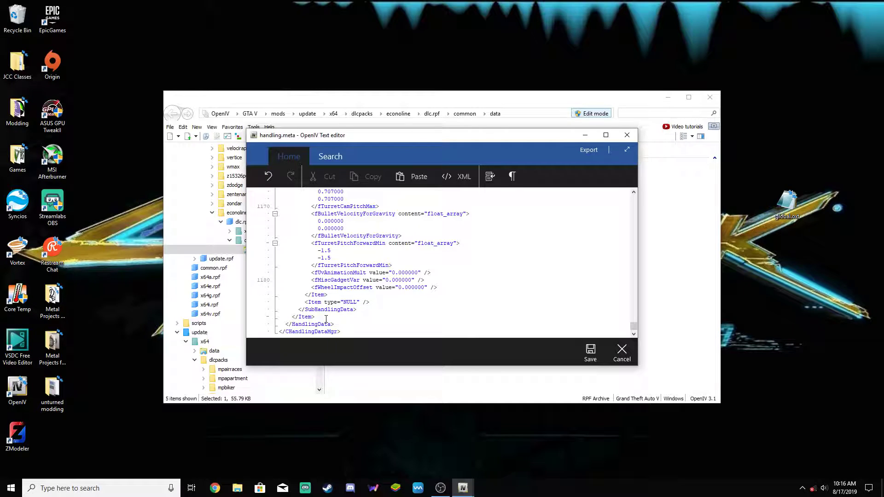
scroll("down", 3)
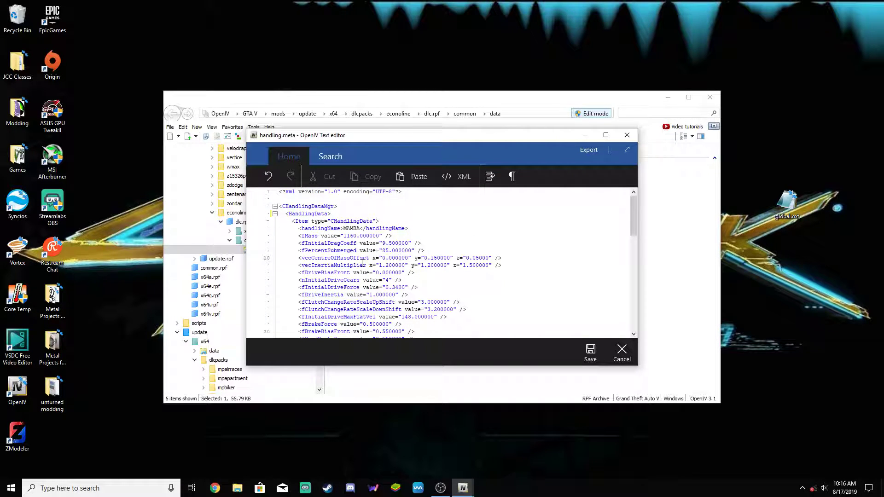
Rename the handlingName from MAMBA to ECONOLINE and review the rest of the entry
double_click(350, 229)
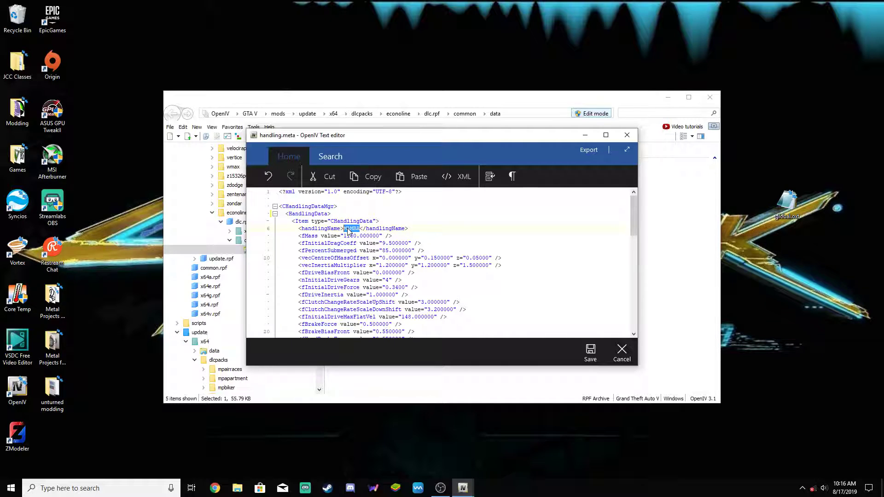
type("ECONOLINE")
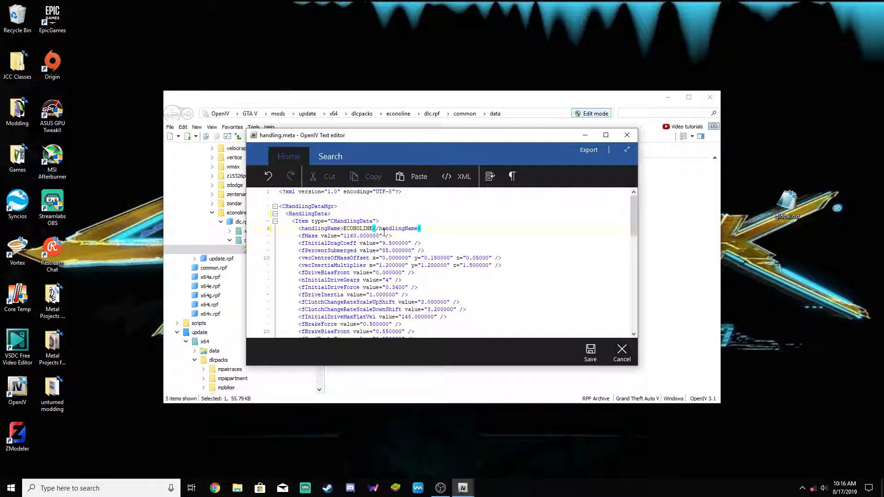
scroll("down", 3)
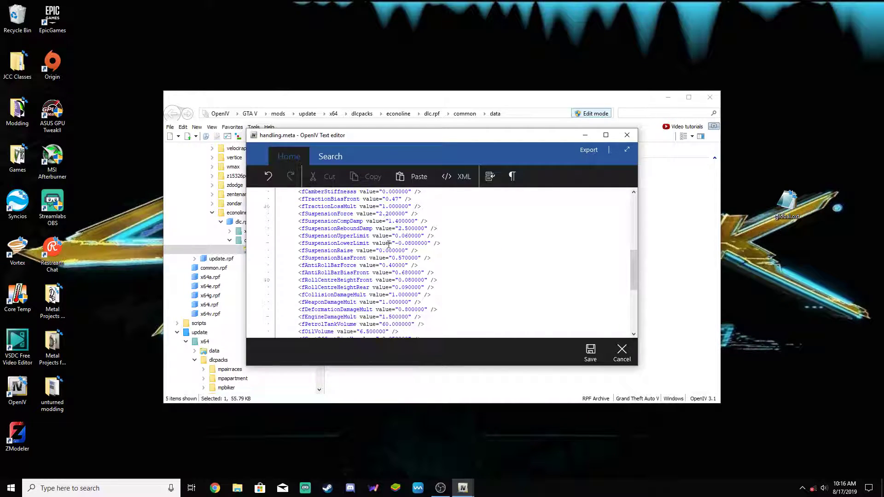
scroll("down", 3)
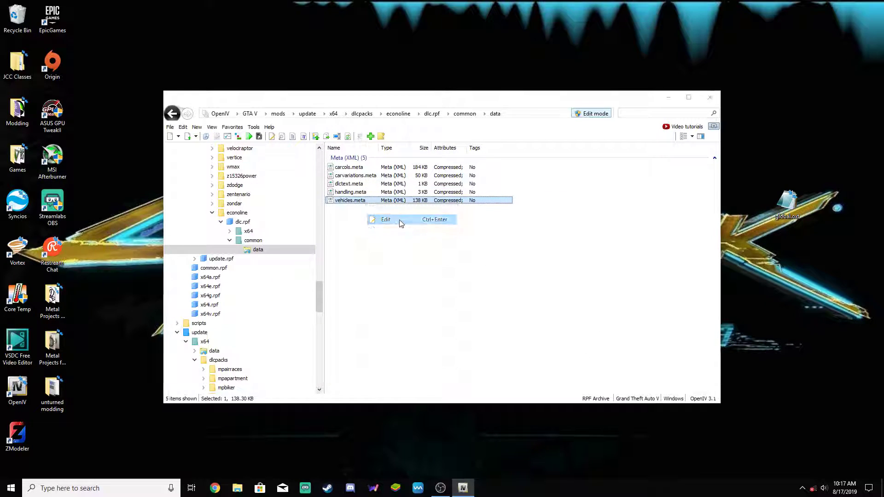
Edit vehicles.meta and search it for mamba to locate that vehicle's entries
left_click(386, 219)
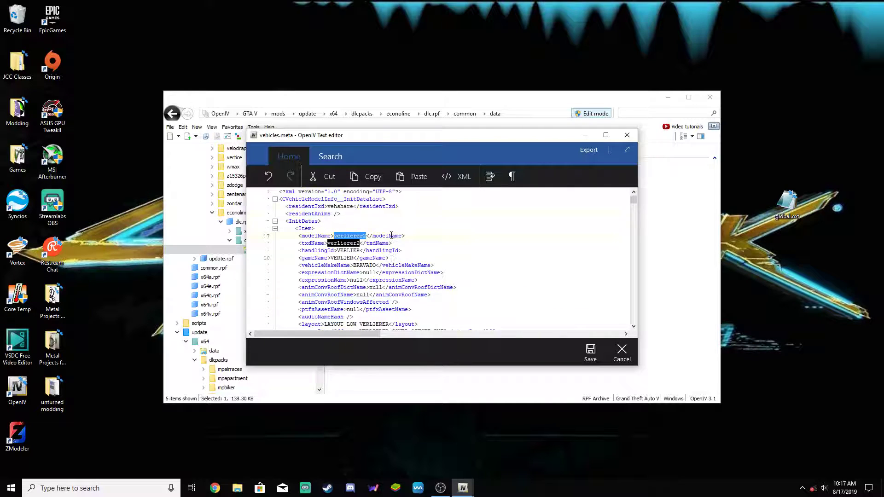
left_click(330, 156)
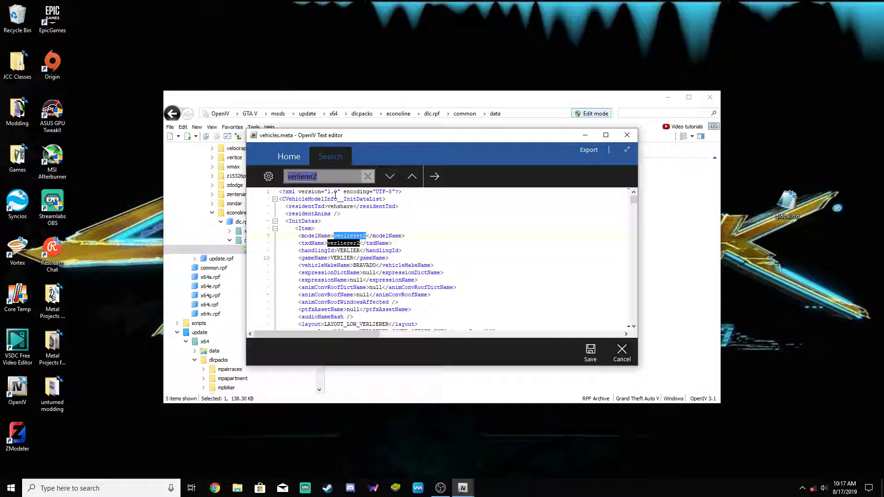
left_click(369, 177)
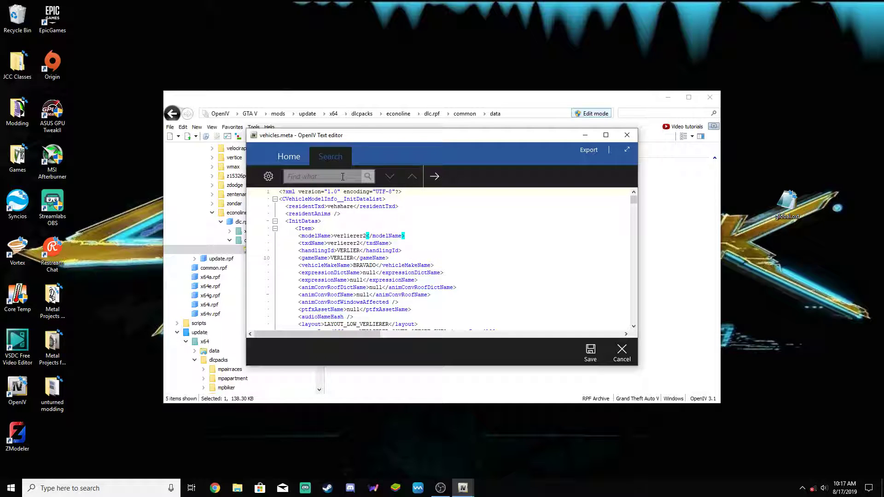
type("mambar")
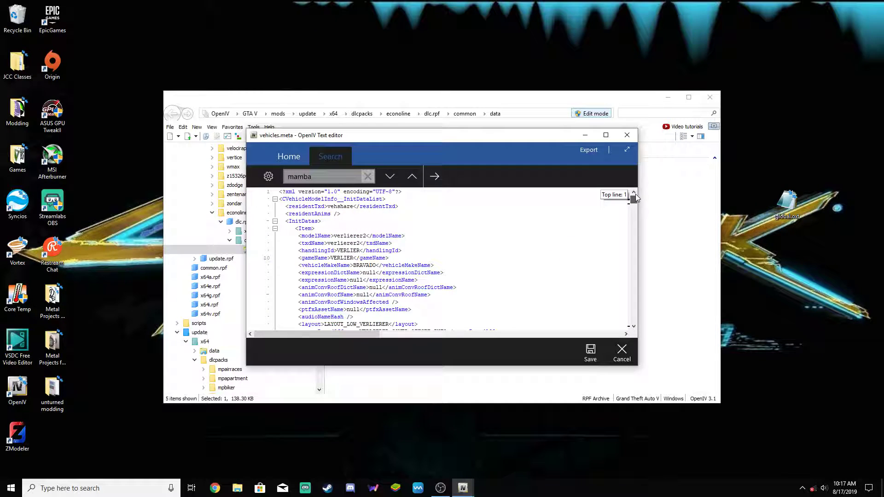
left_click(434, 177)
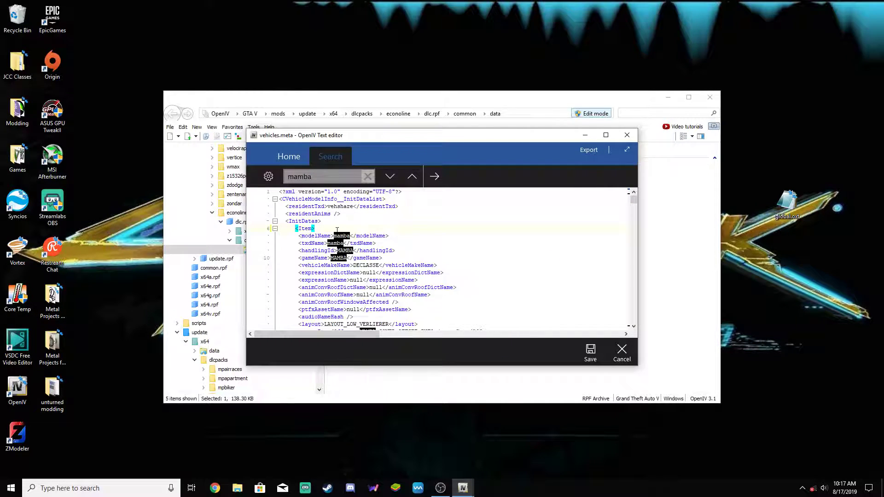
Select the other vehicle Item blocks in InitDatas for removal, keeping only mamba
scroll("down", 3)
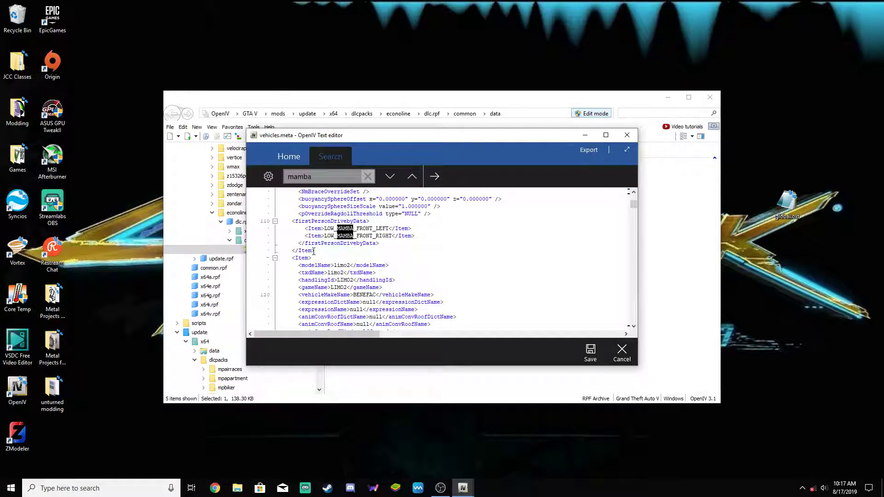
left_click_drag(633, 200, 633, 223)
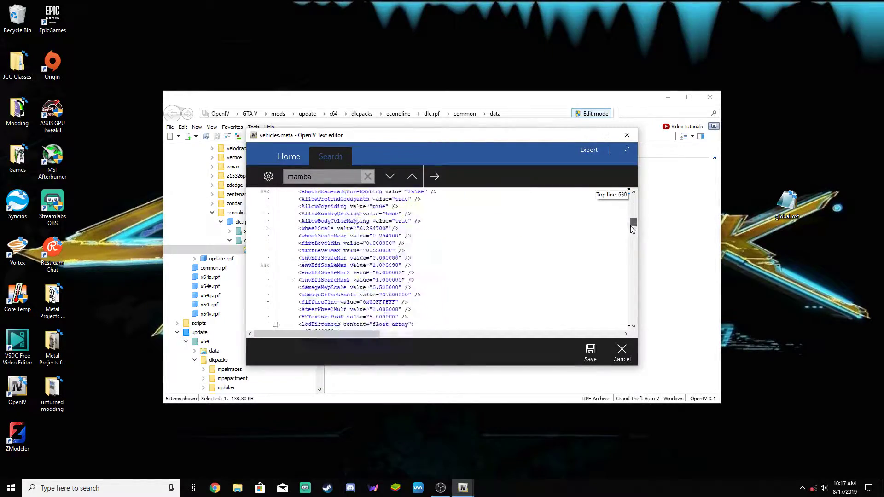
left_click_drag(632, 225, 633, 288)
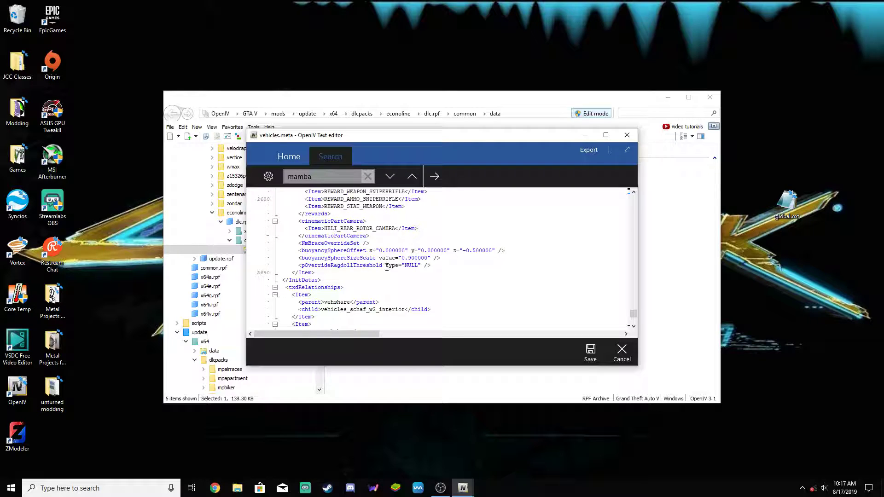
left_click_drag(305, 192, 318, 273)
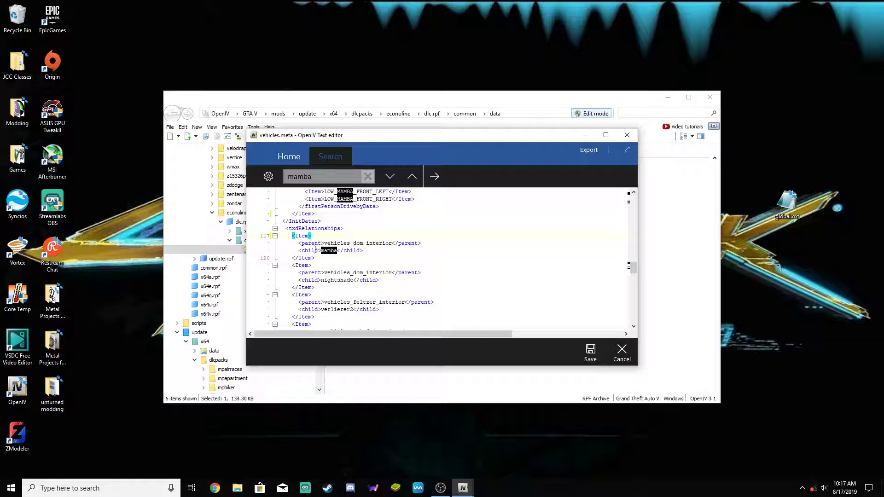
Set the texture child and txdName to econoline and handlingId/gameName to ECONOLINE
scroll("down", 3)
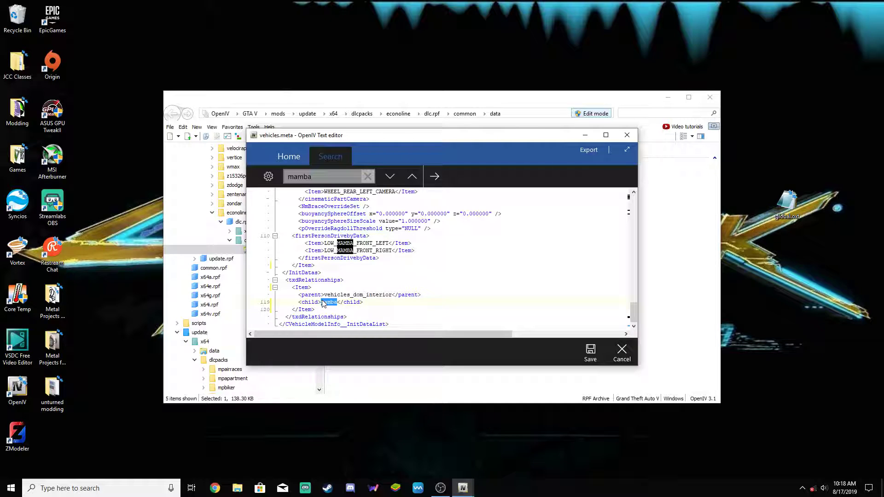
type("econoline</gameName>")
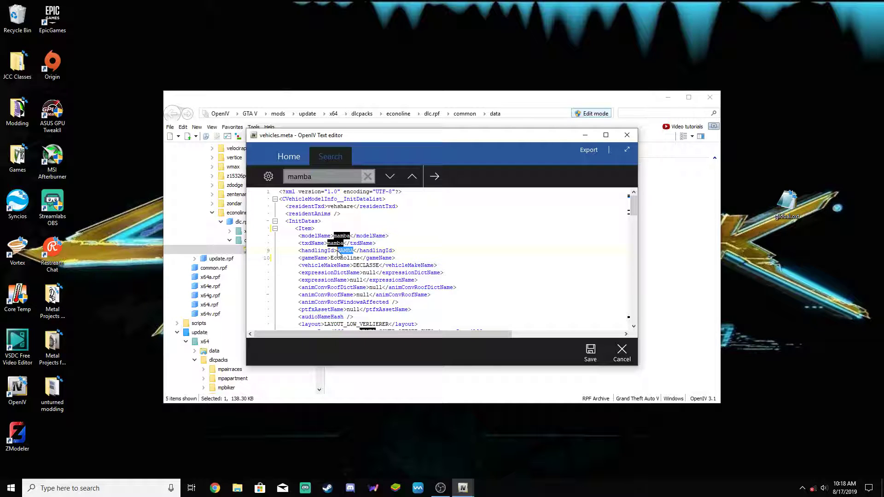
type("ECONOLINE")
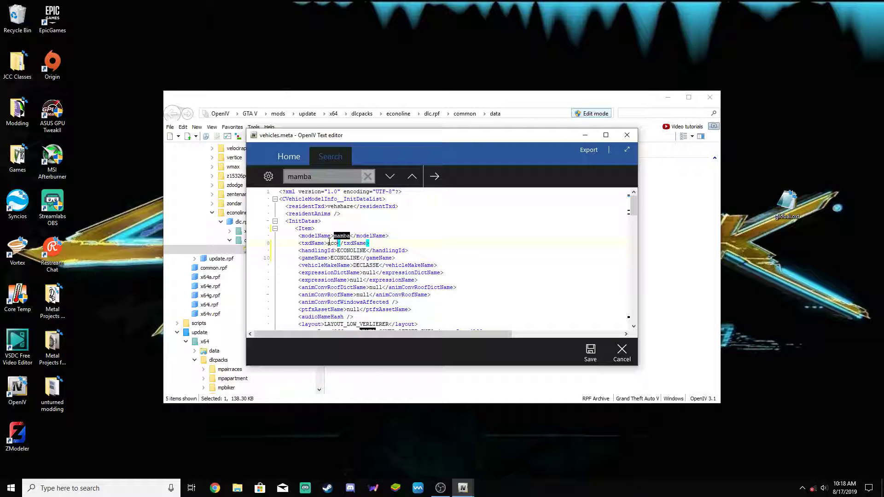
type("econoline")
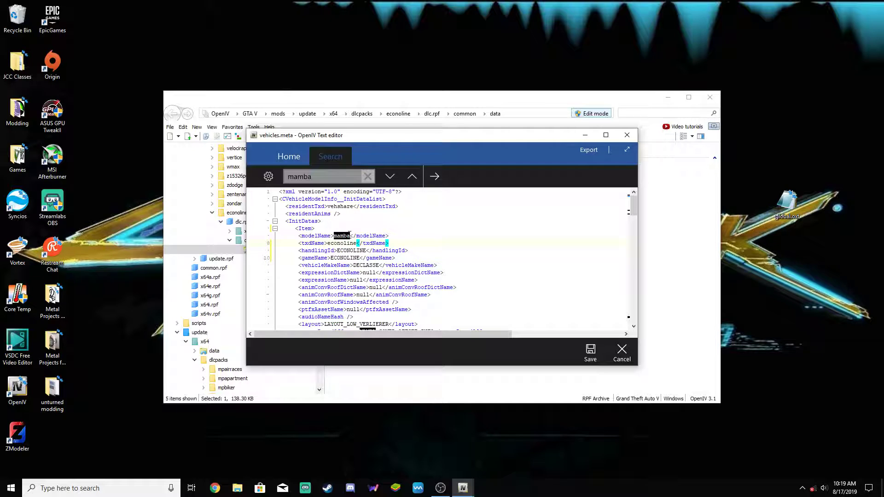